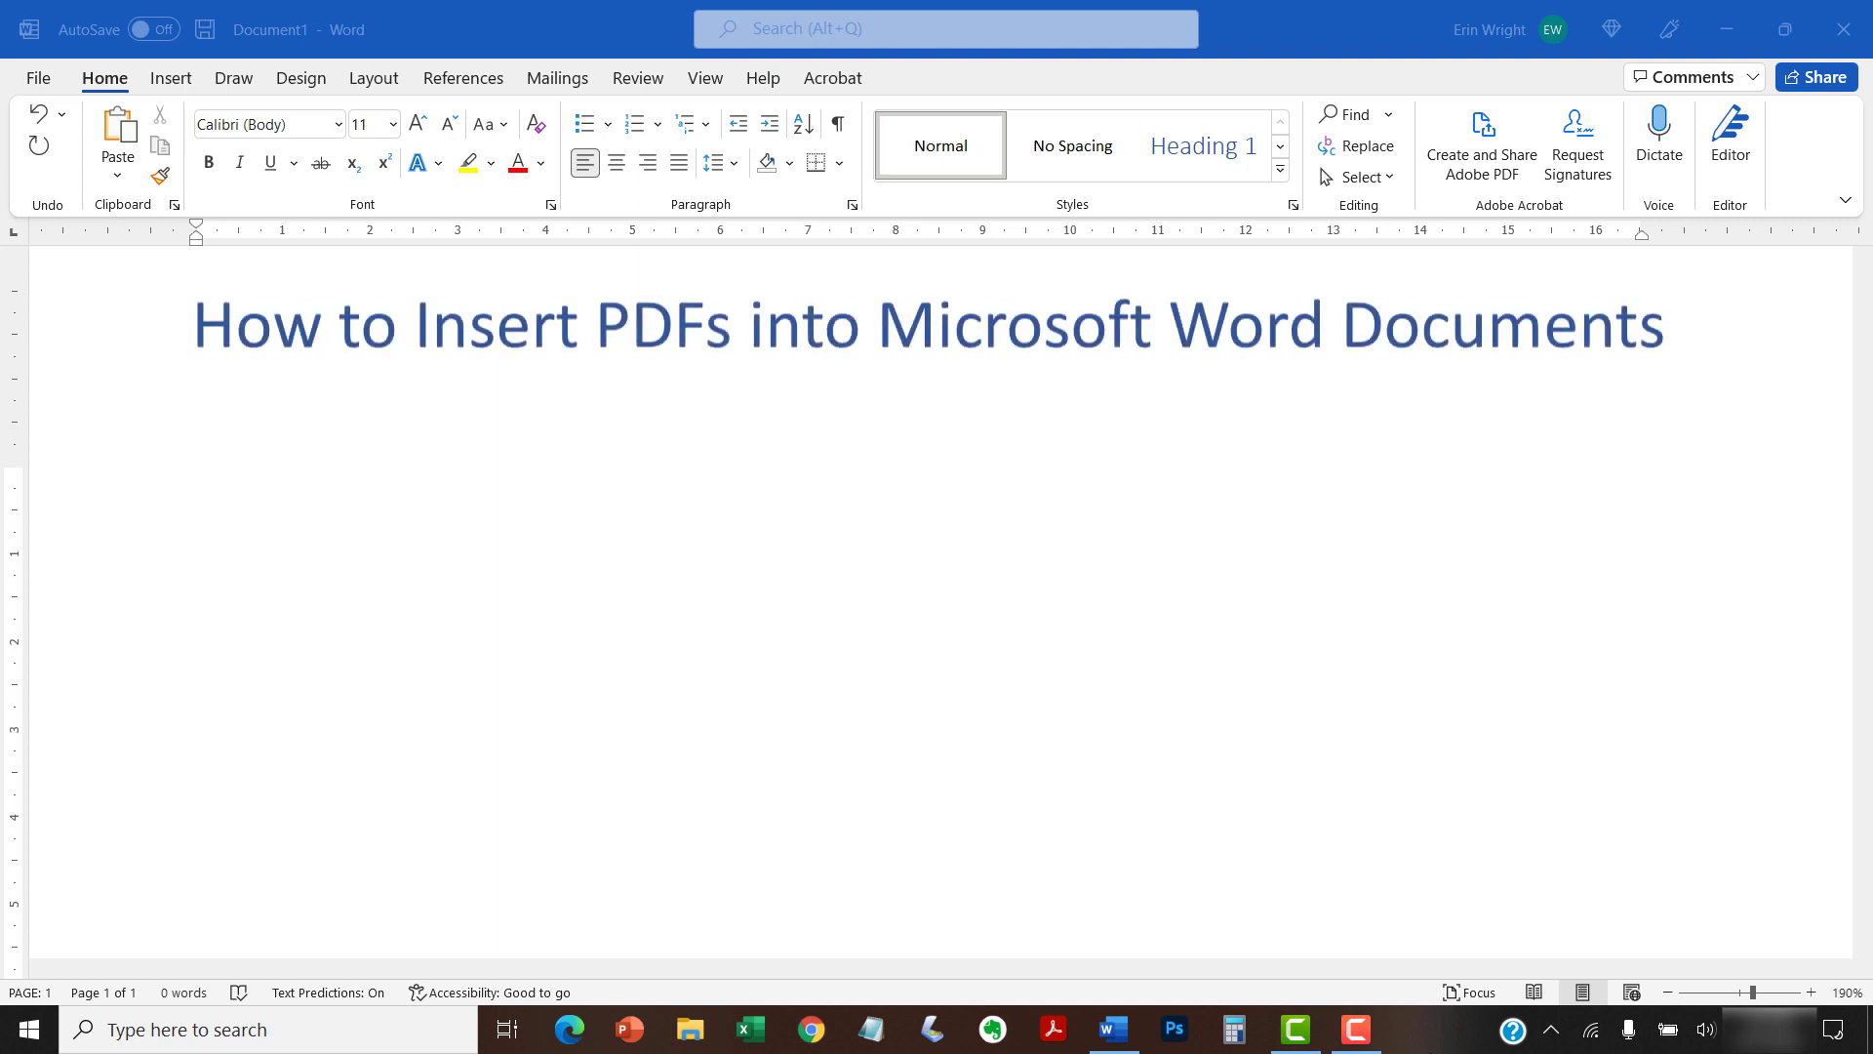
Step: Add three bullets: PDF content becomes editable, won't stay linked to the original, and formatting may change
type("The PDF's text and images will become editable parts of the Word document.")
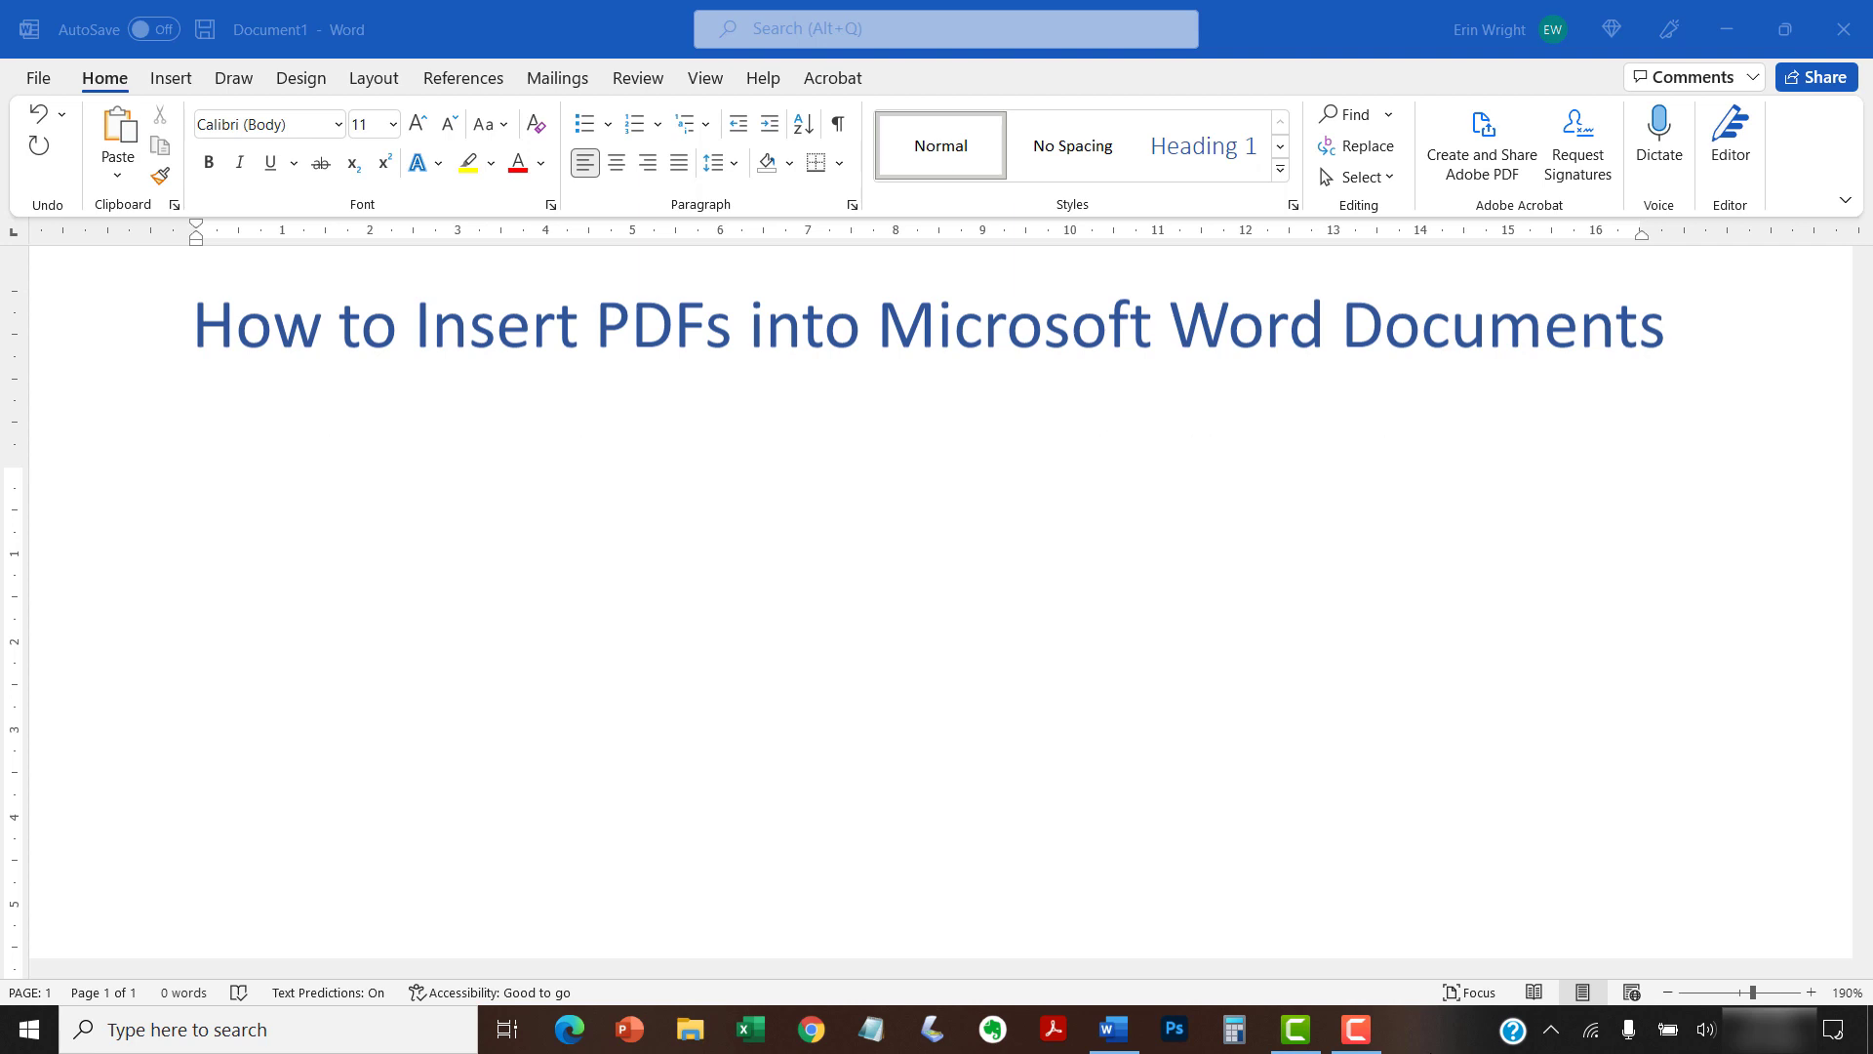
type("The inserted PDF won't retain a connection to the original PDF.")
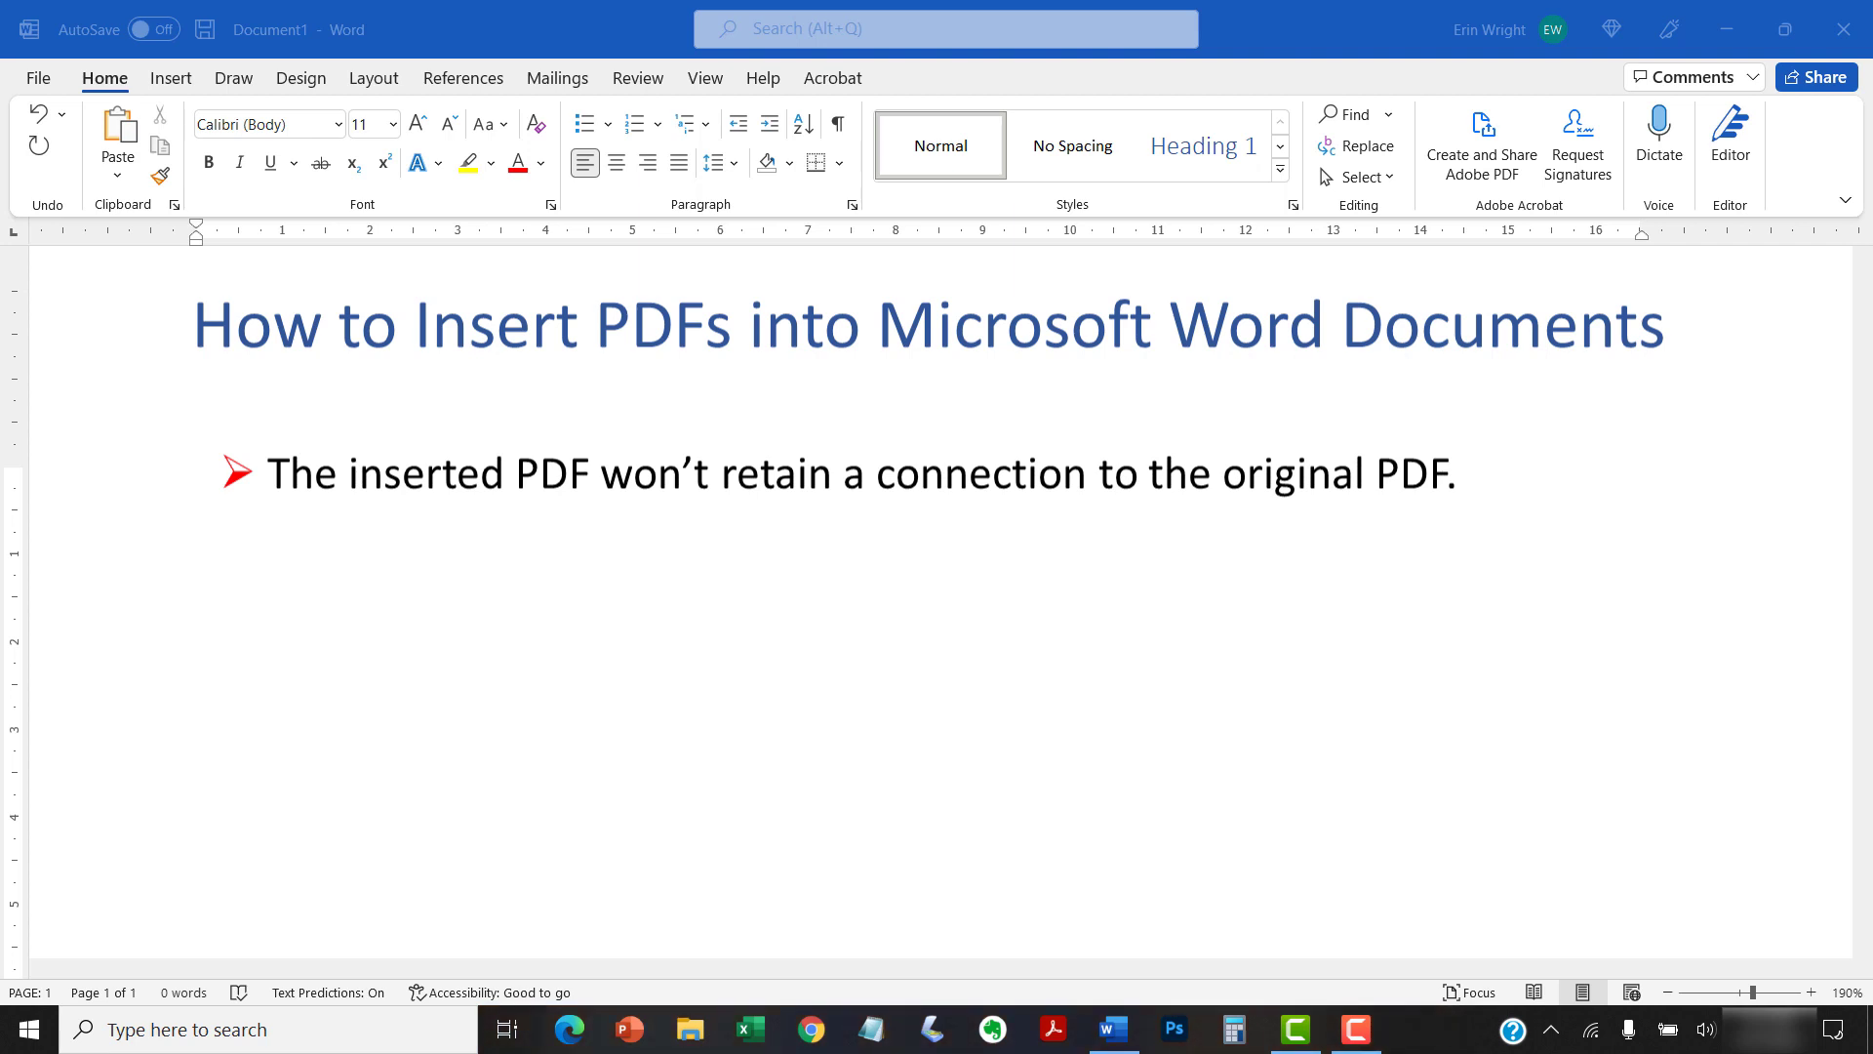
type("The inserted PDF's formatting may change in the Word document.")
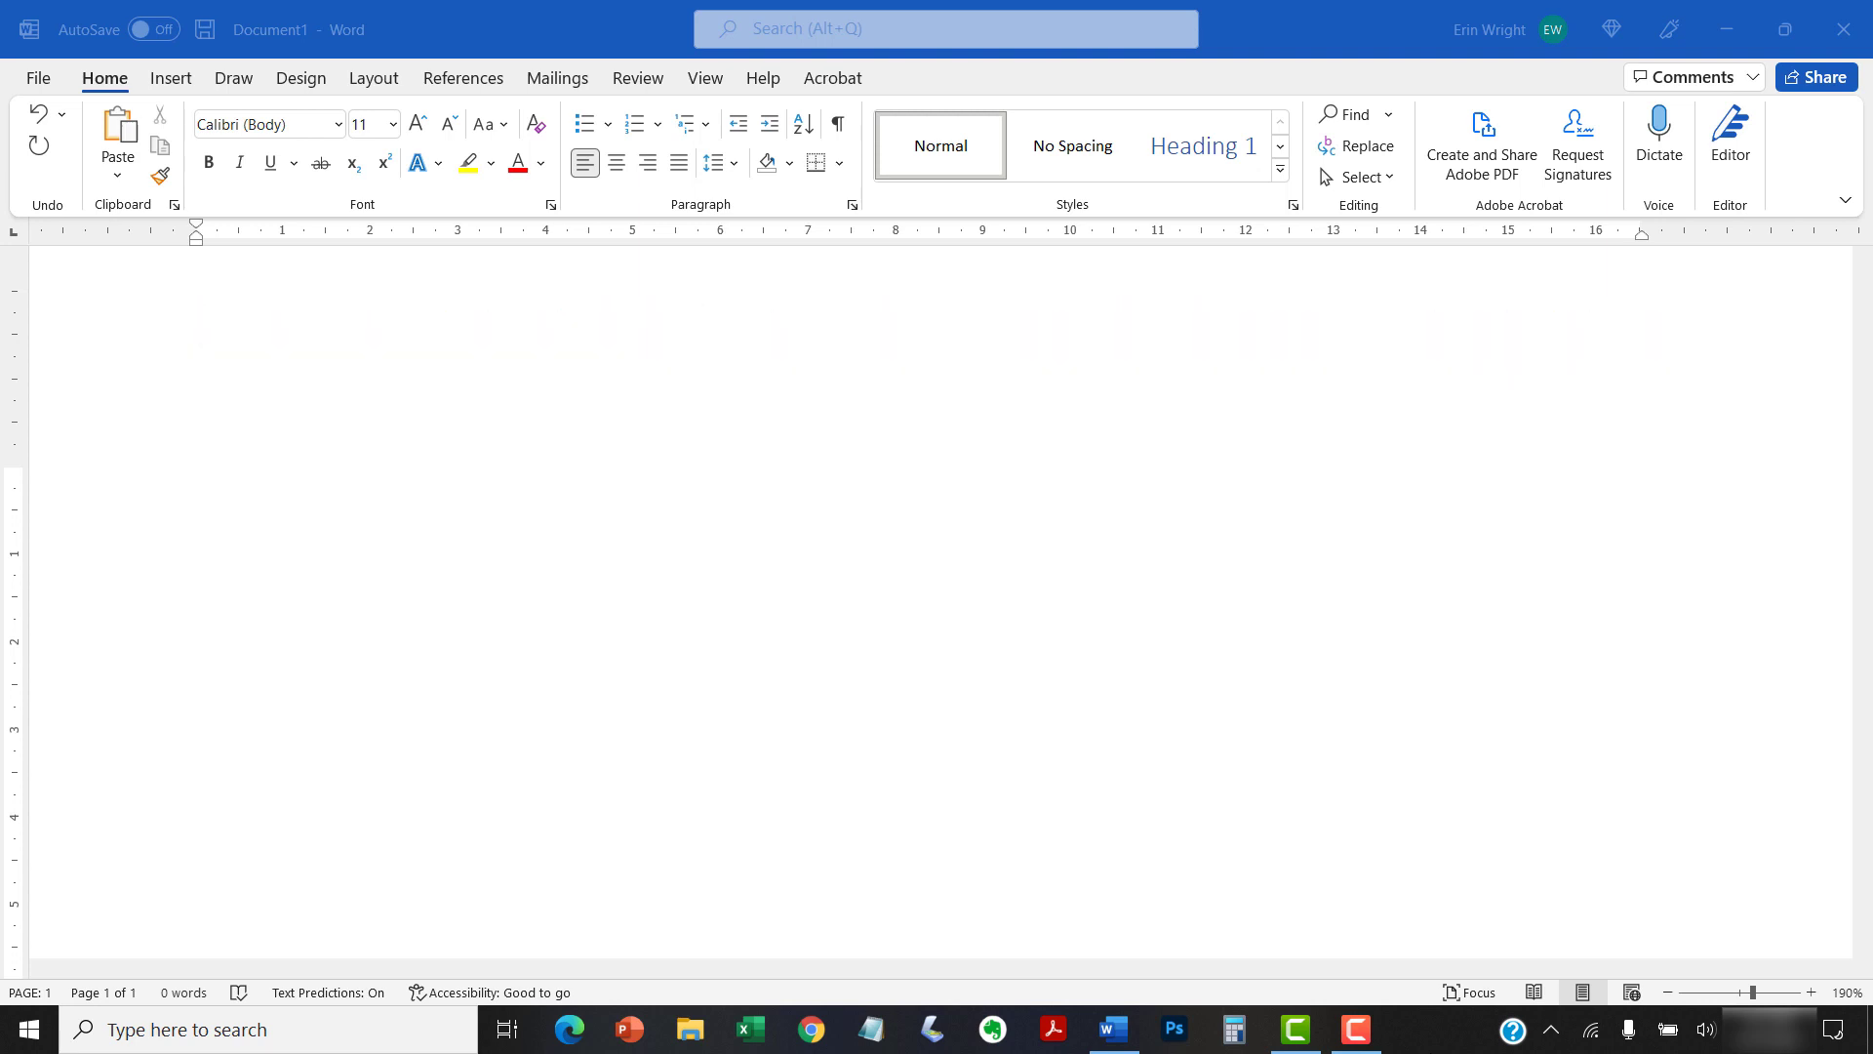
Step: List 'Word for Microsoft 365' among supported versions and add 'Mac' as a platform
type("Word for Microsoft 365")
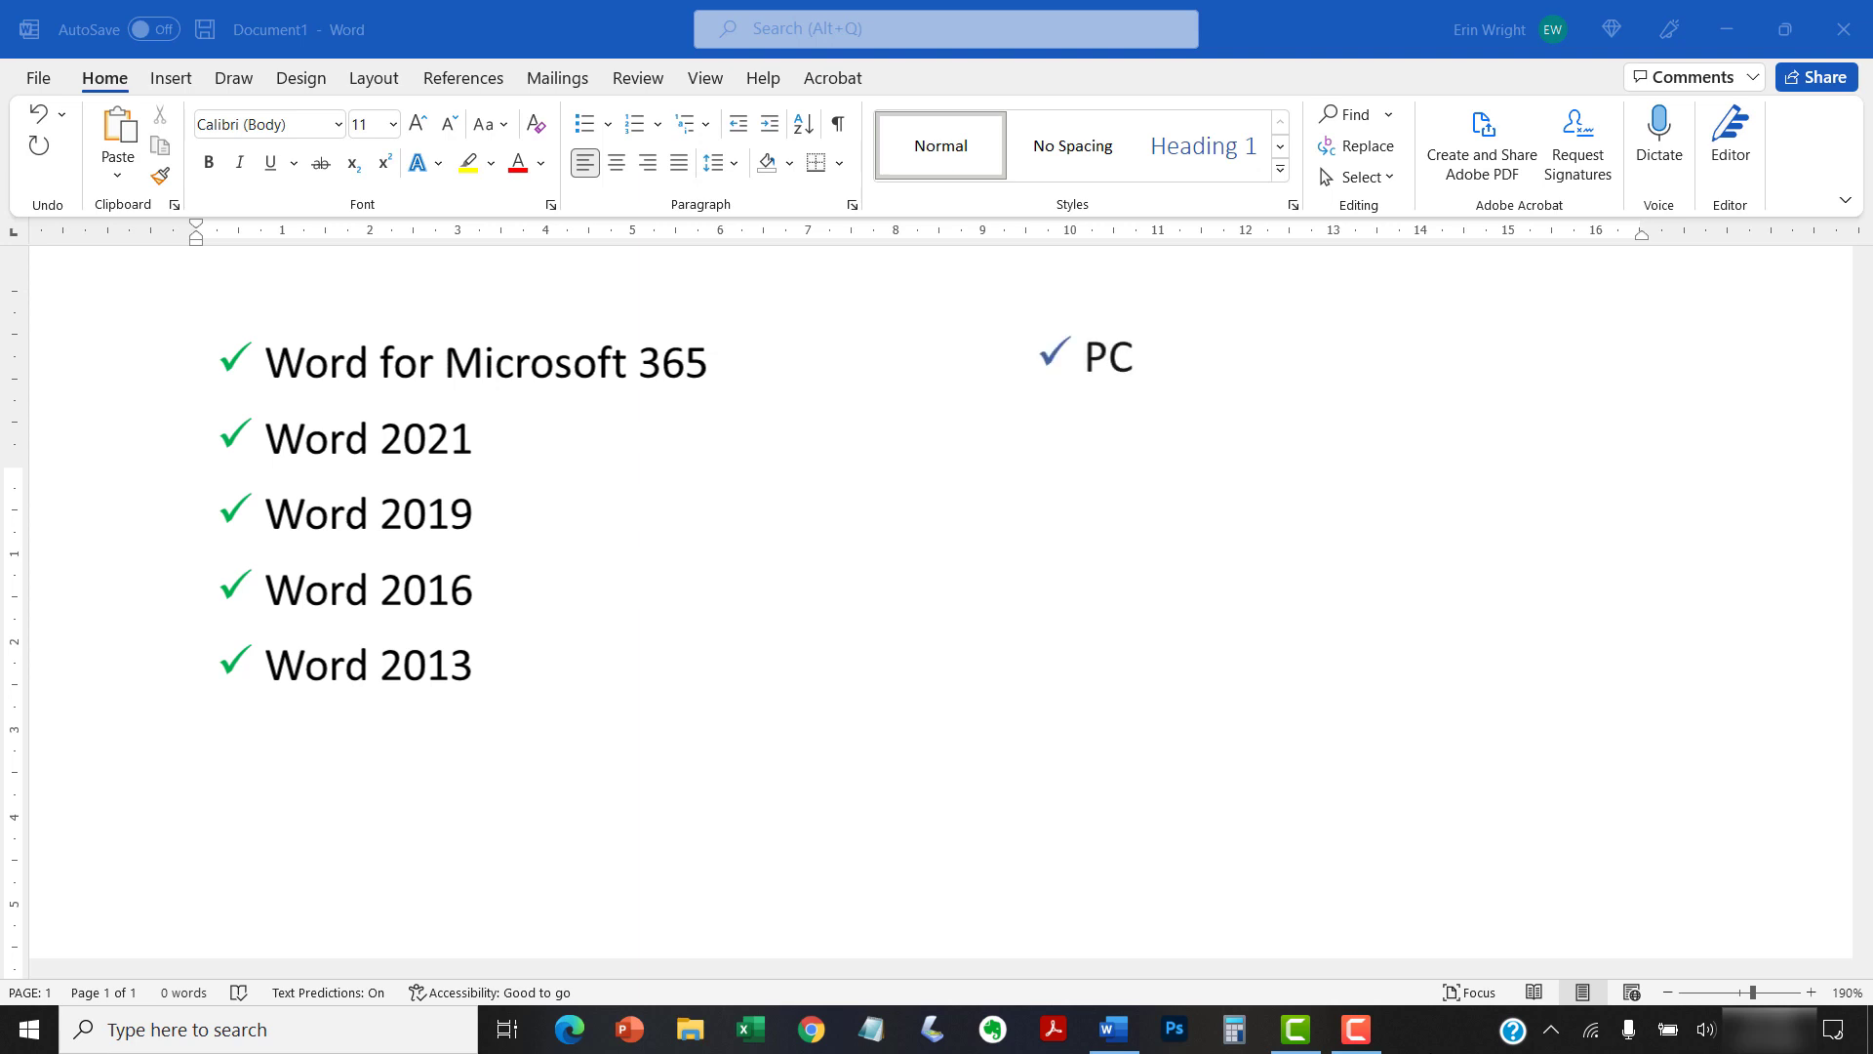
type("Mac")
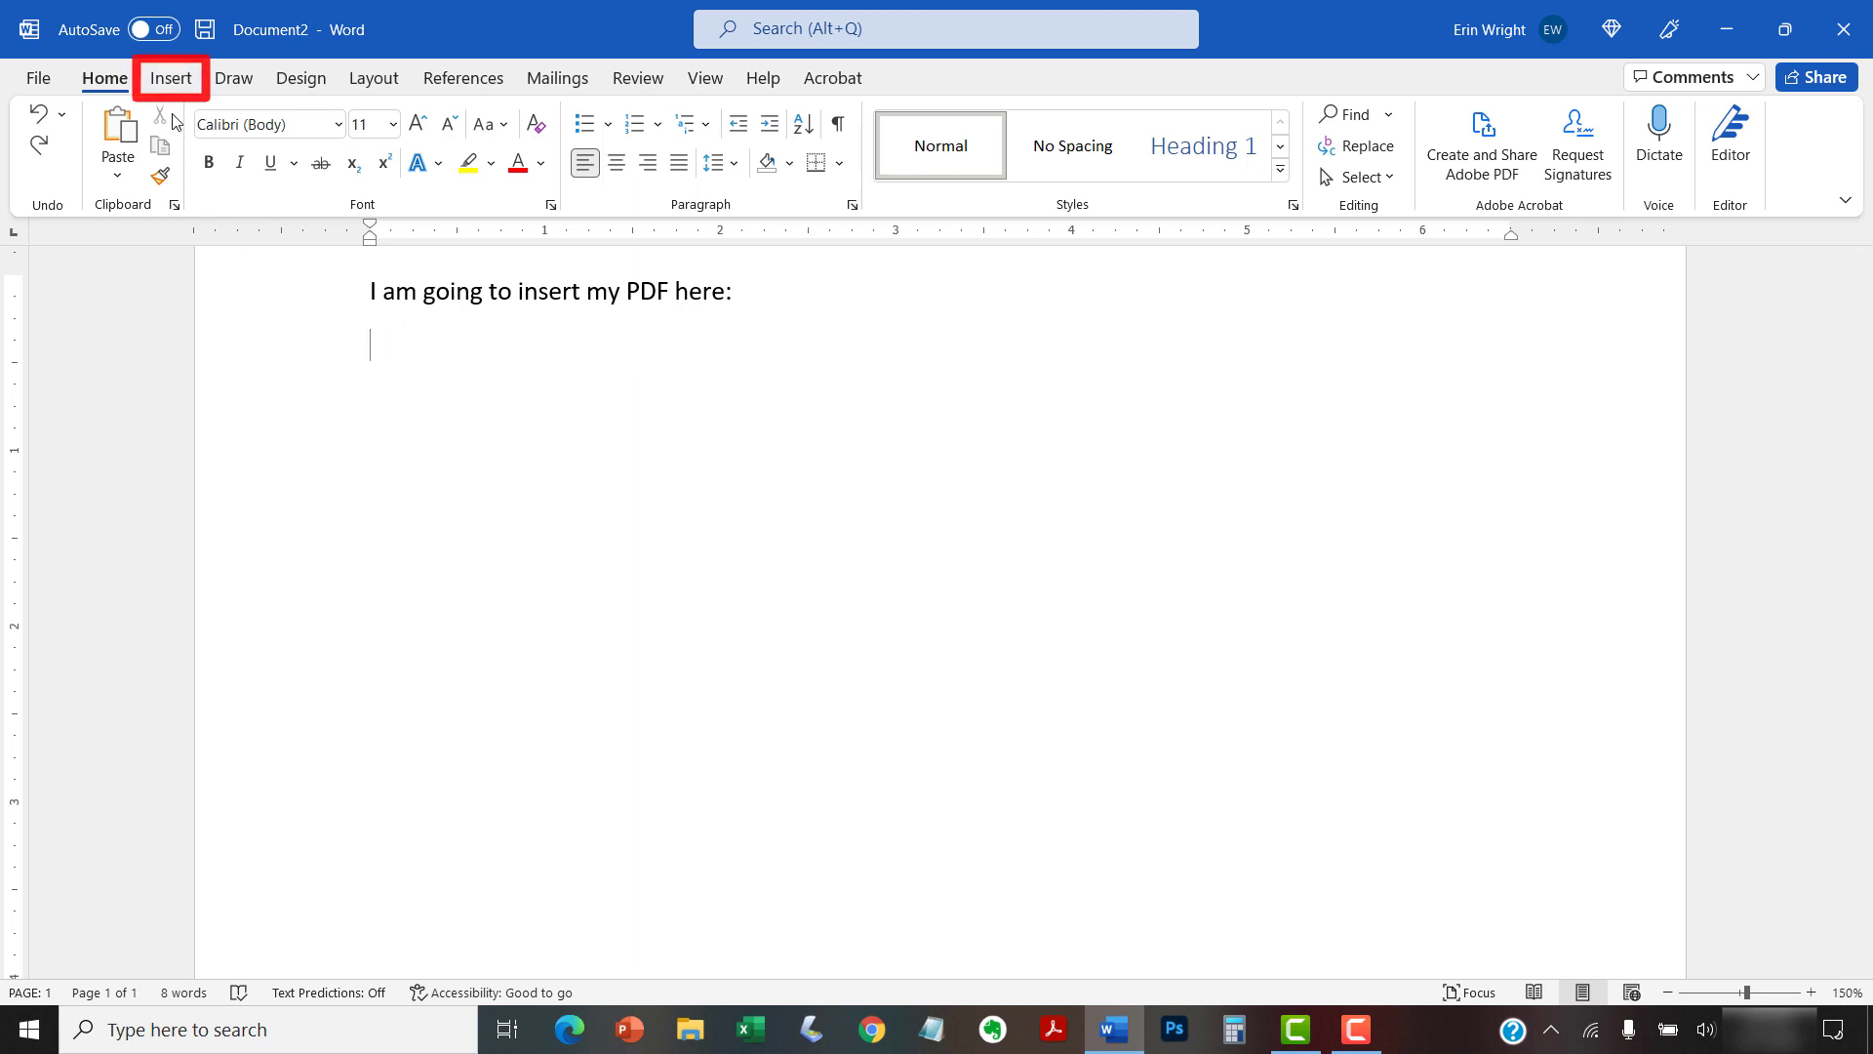
Step: From the Insert ribbon's Object drop-down, choose Text from File to bring up the Insert File dialog
left_click(170, 78)
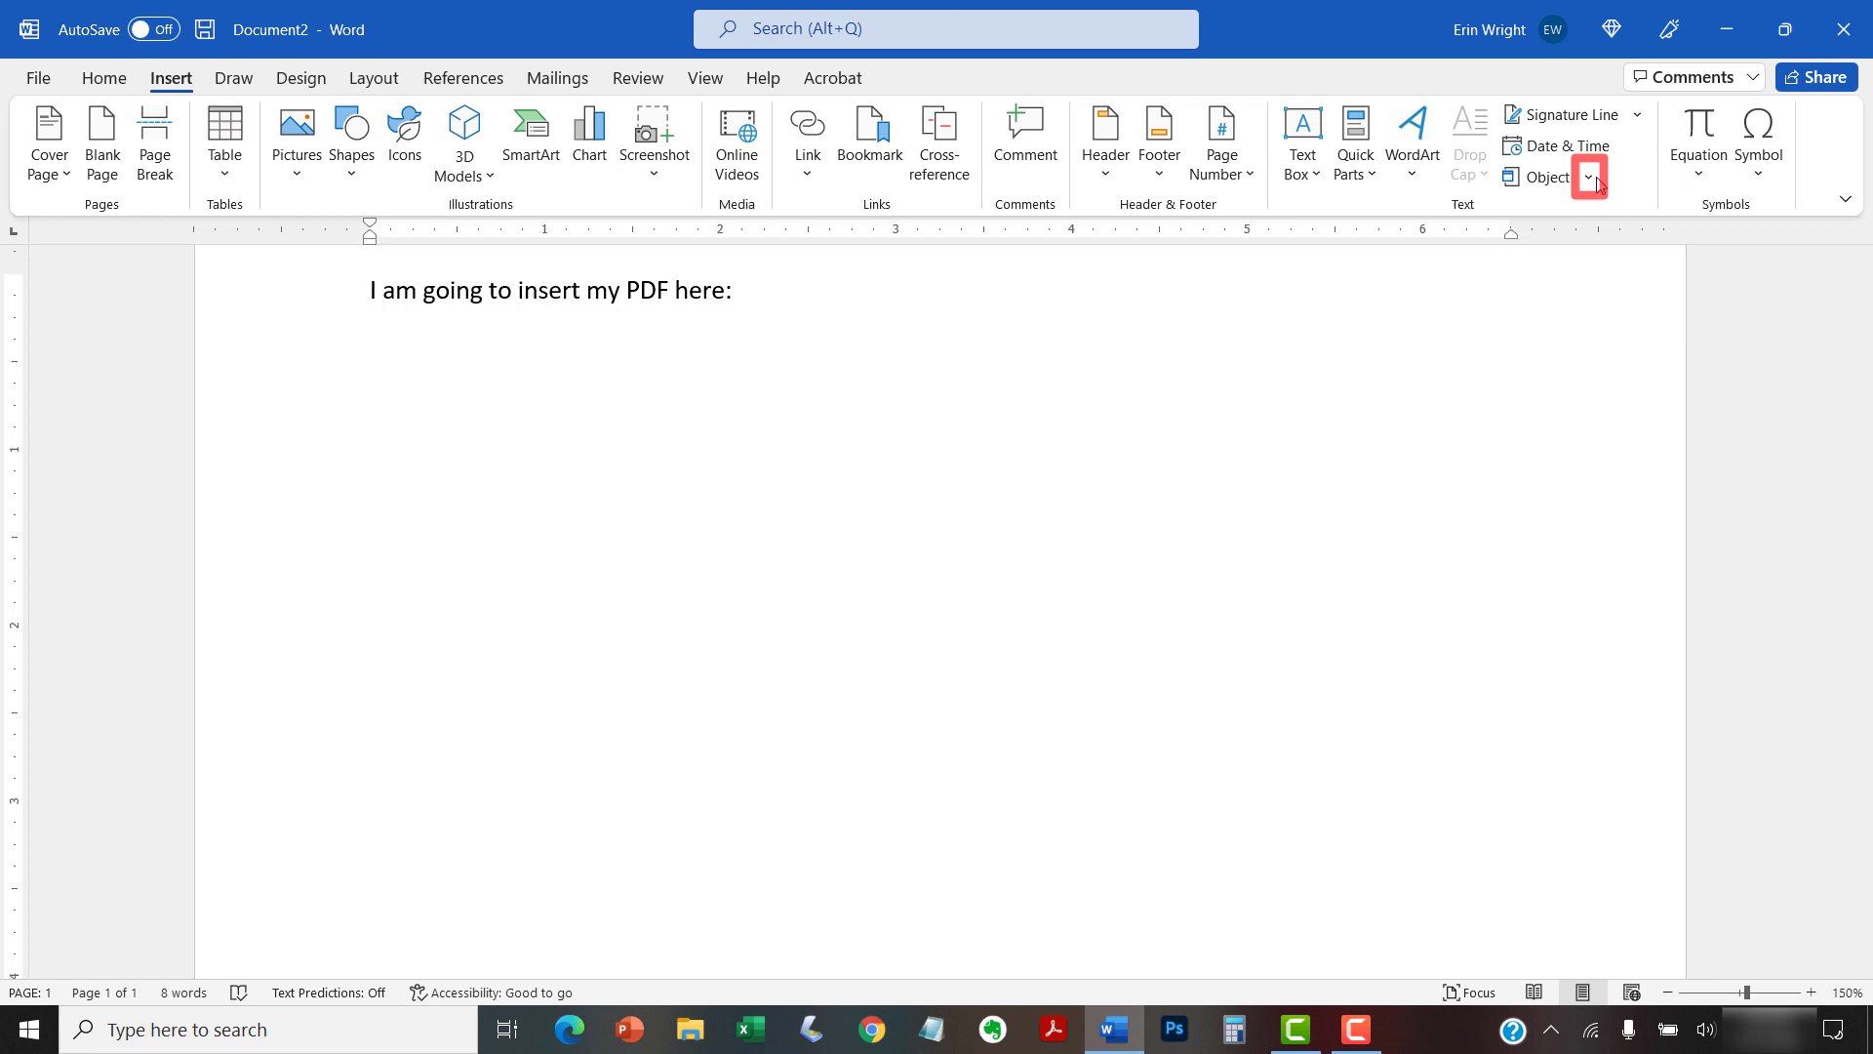
left_click(1591, 180)
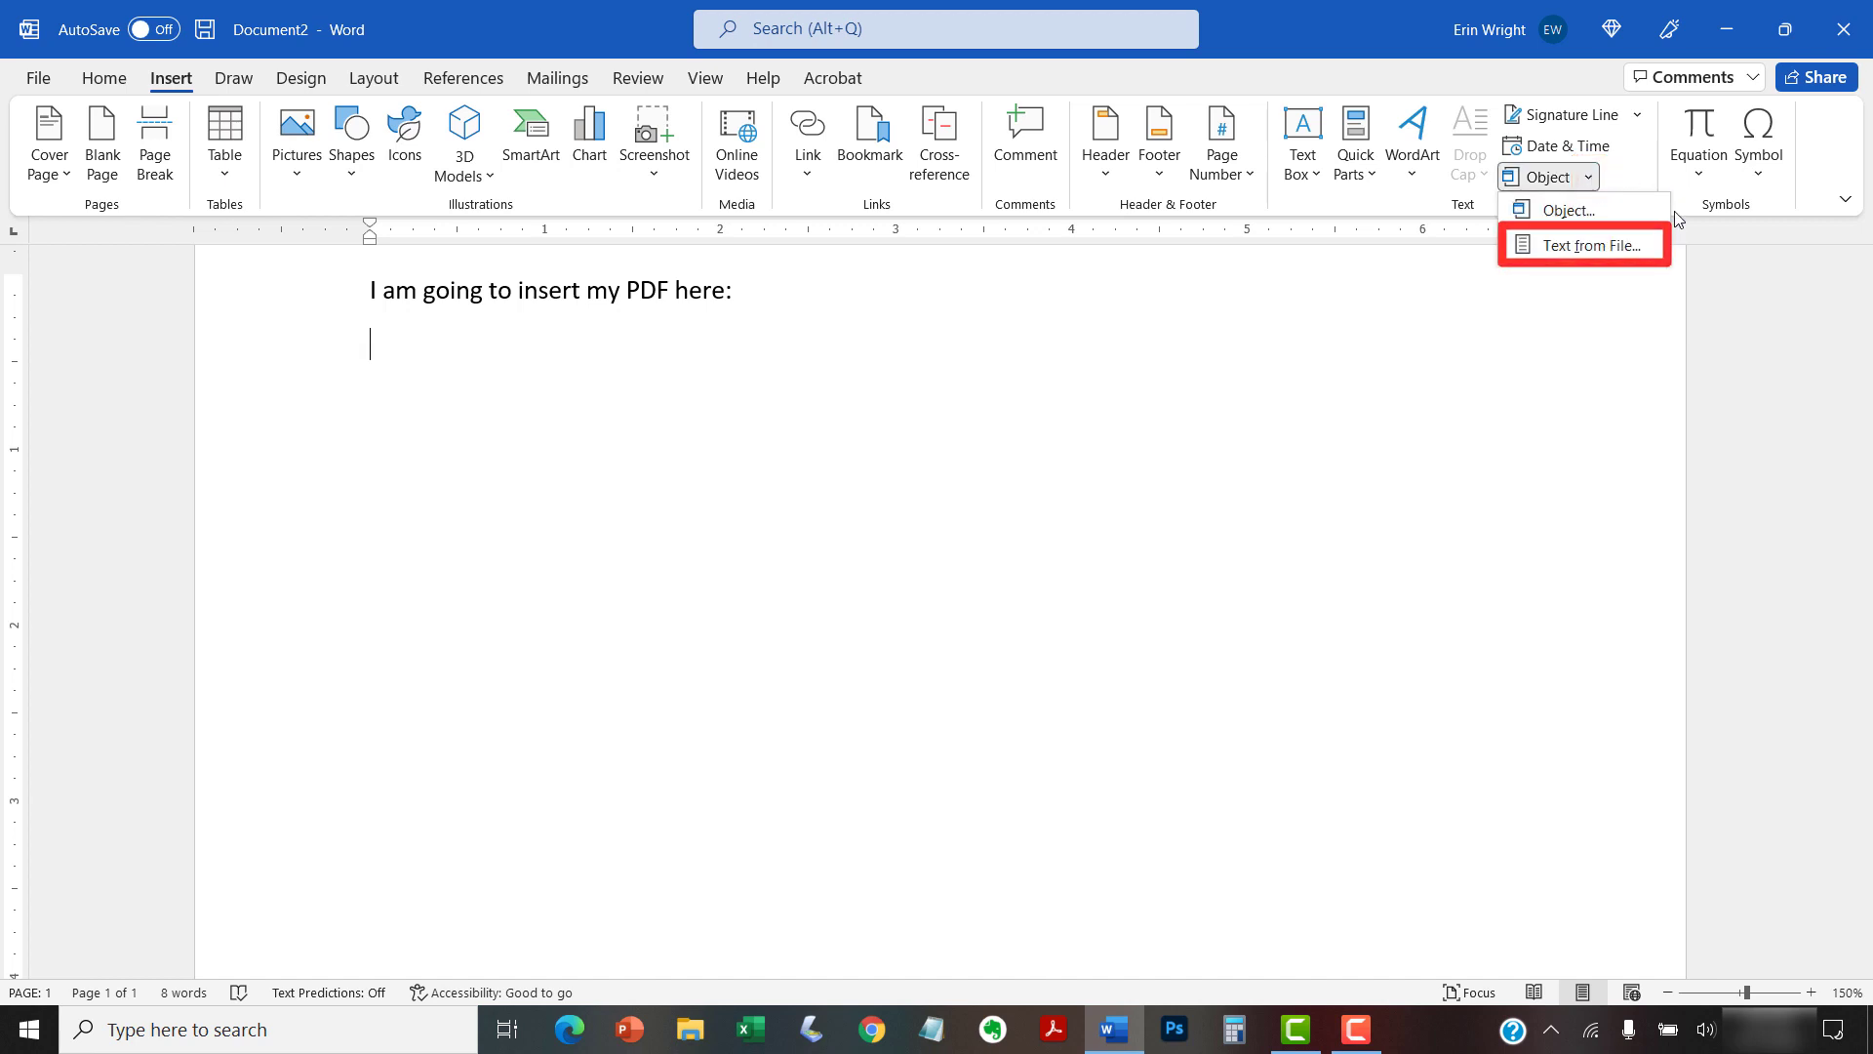
left_click(1583, 245)
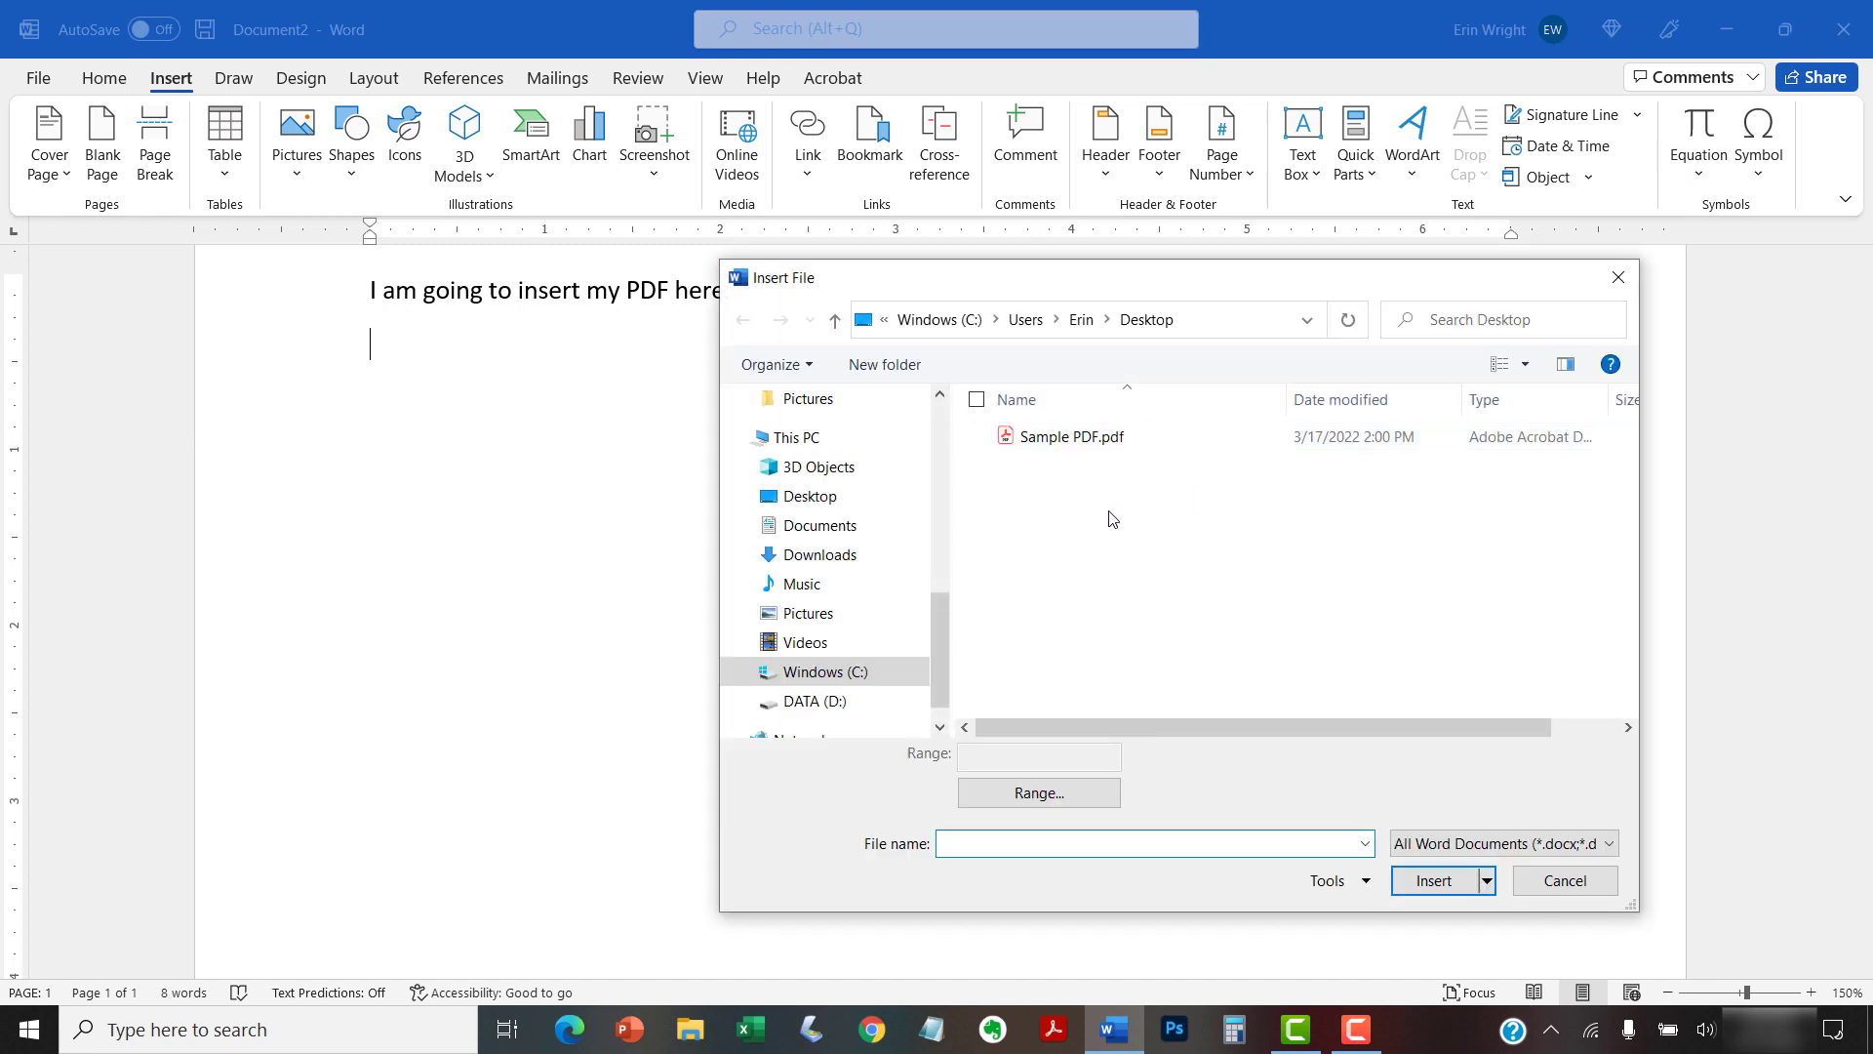
mouse_move(1098, 533)
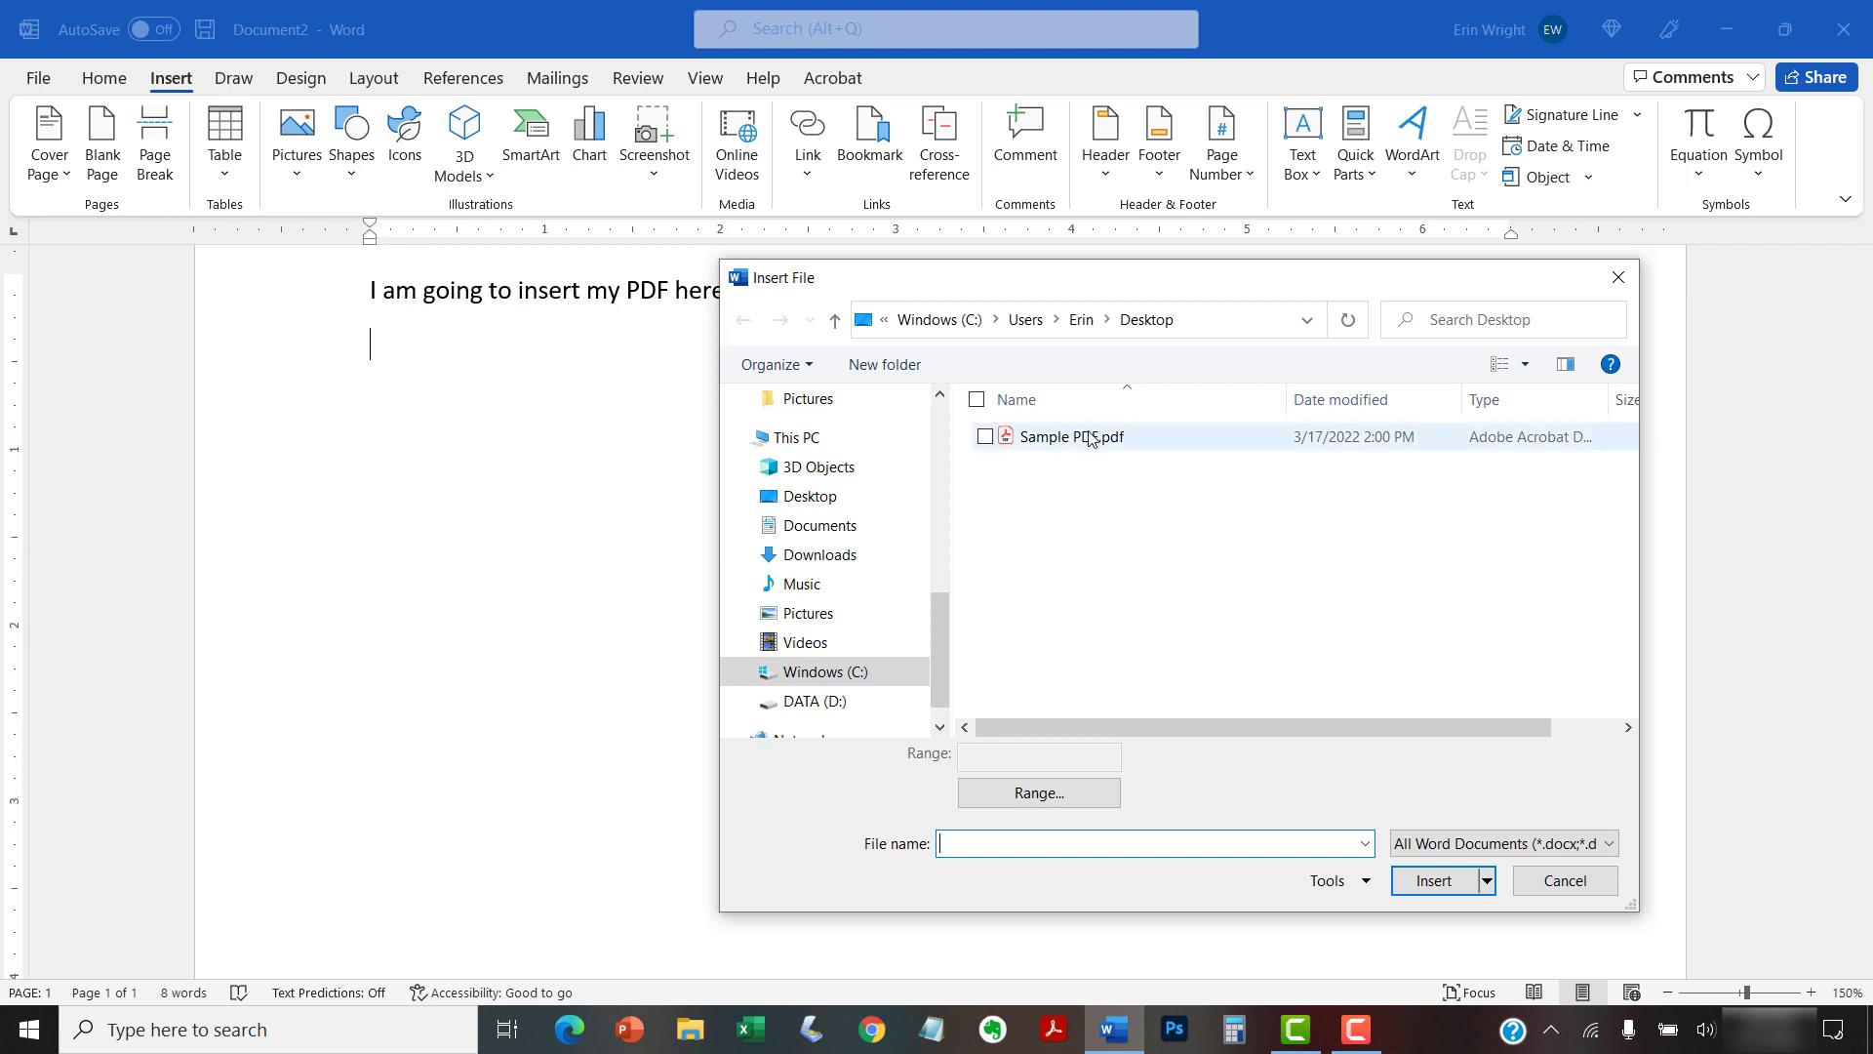
Step: Select Sample PDF.pdf in the Insert File dialog and expand the file type list
left_click(1071, 435)
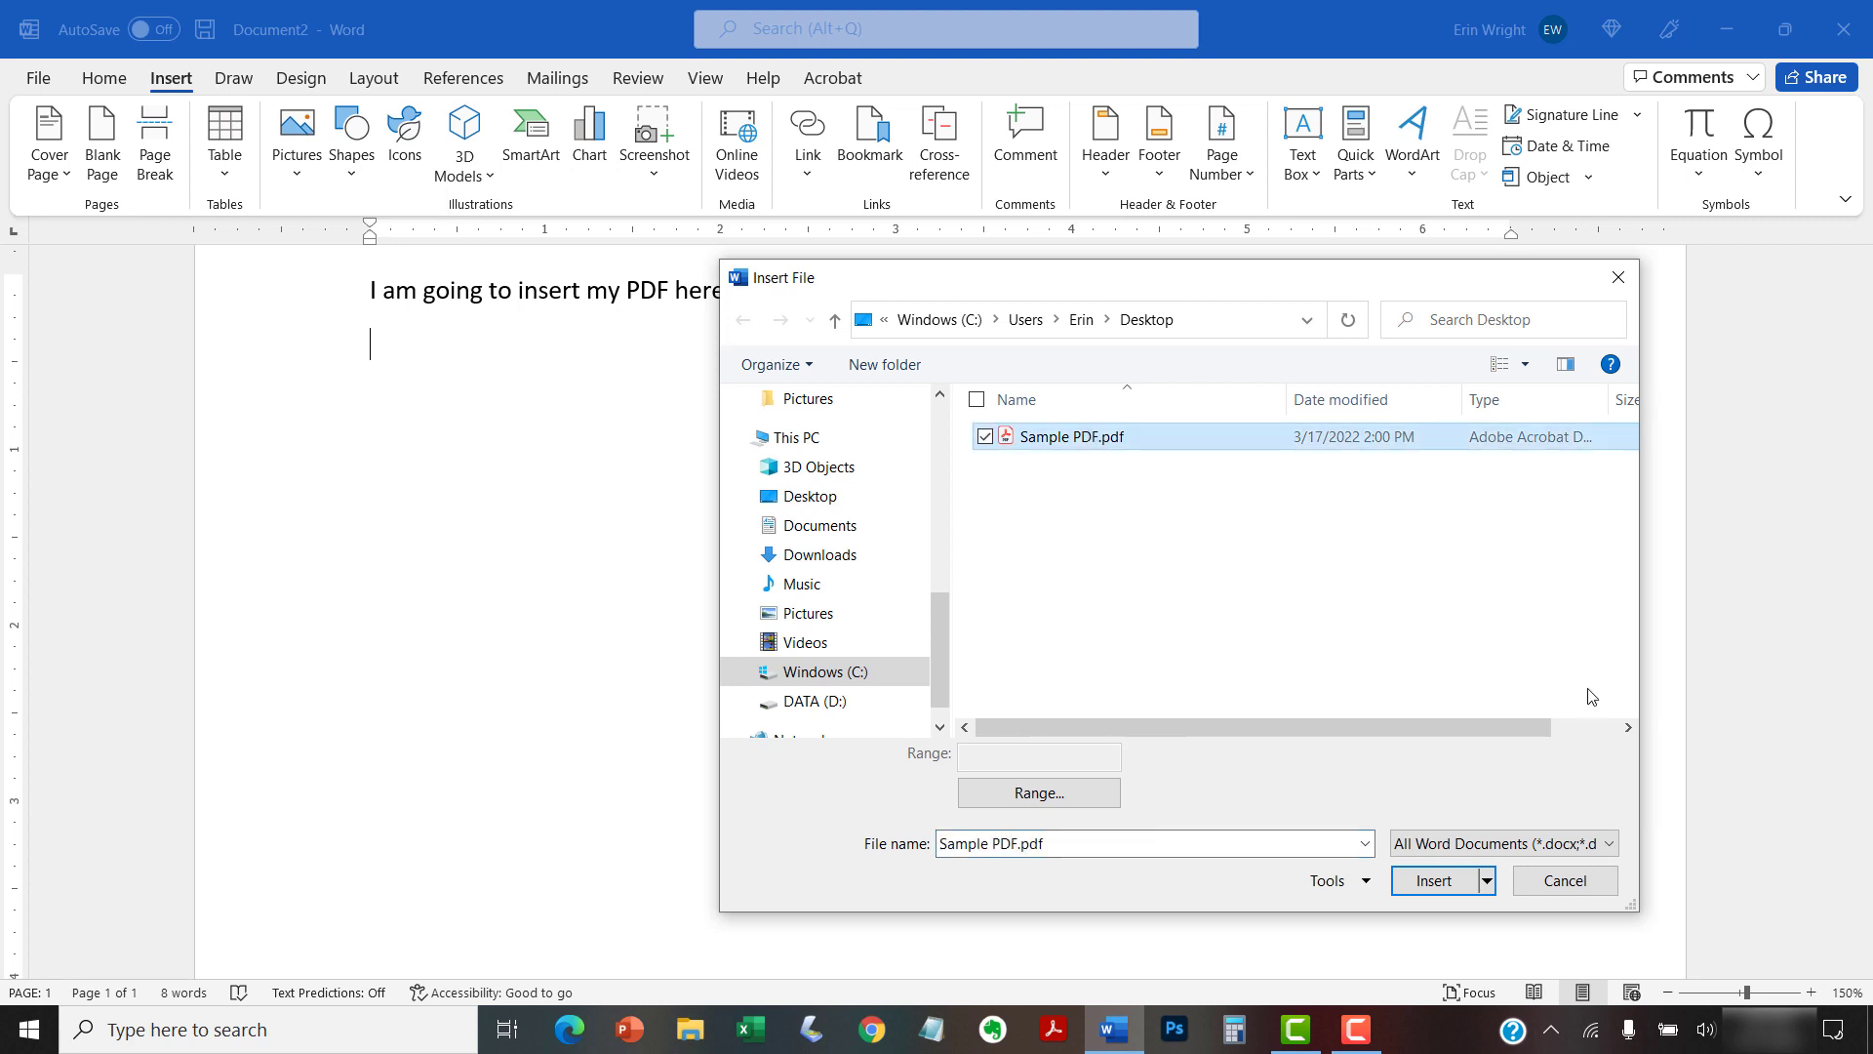
mouse_move(1541, 831)
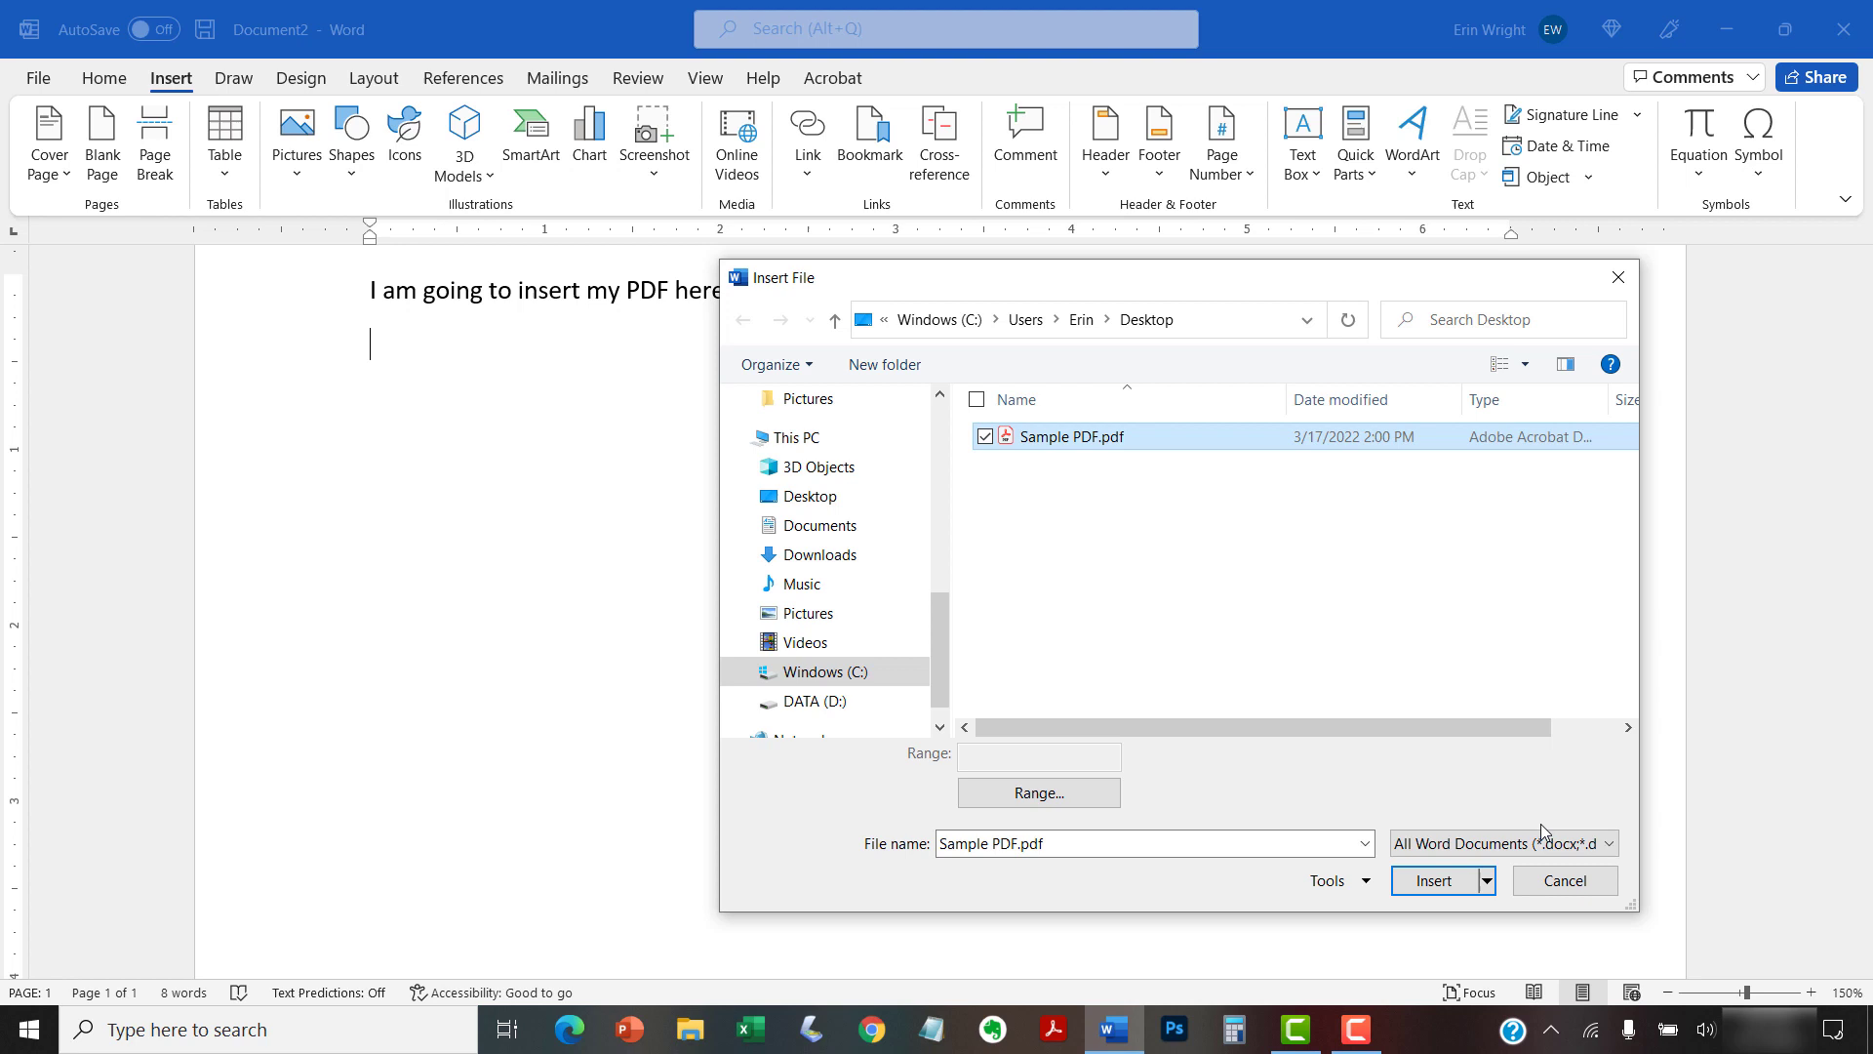
mouse_move(1622, 808)
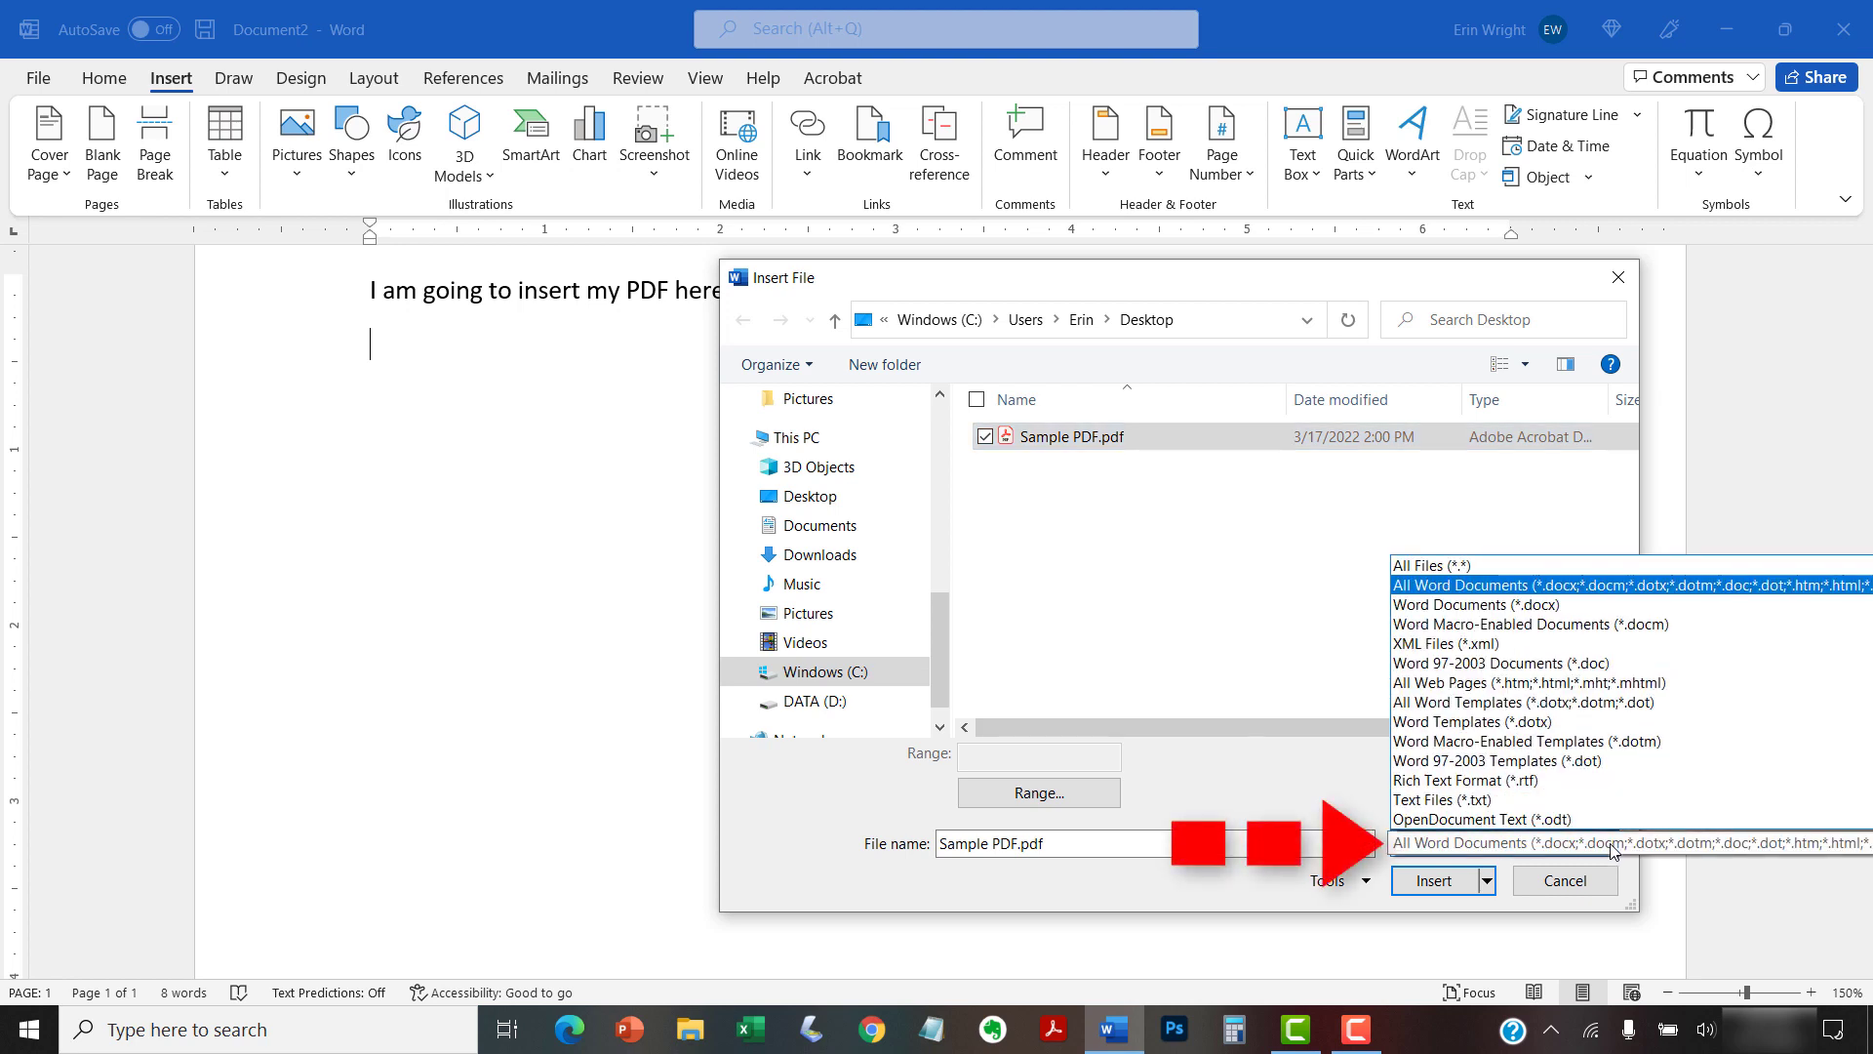
left_click(1434, 564)
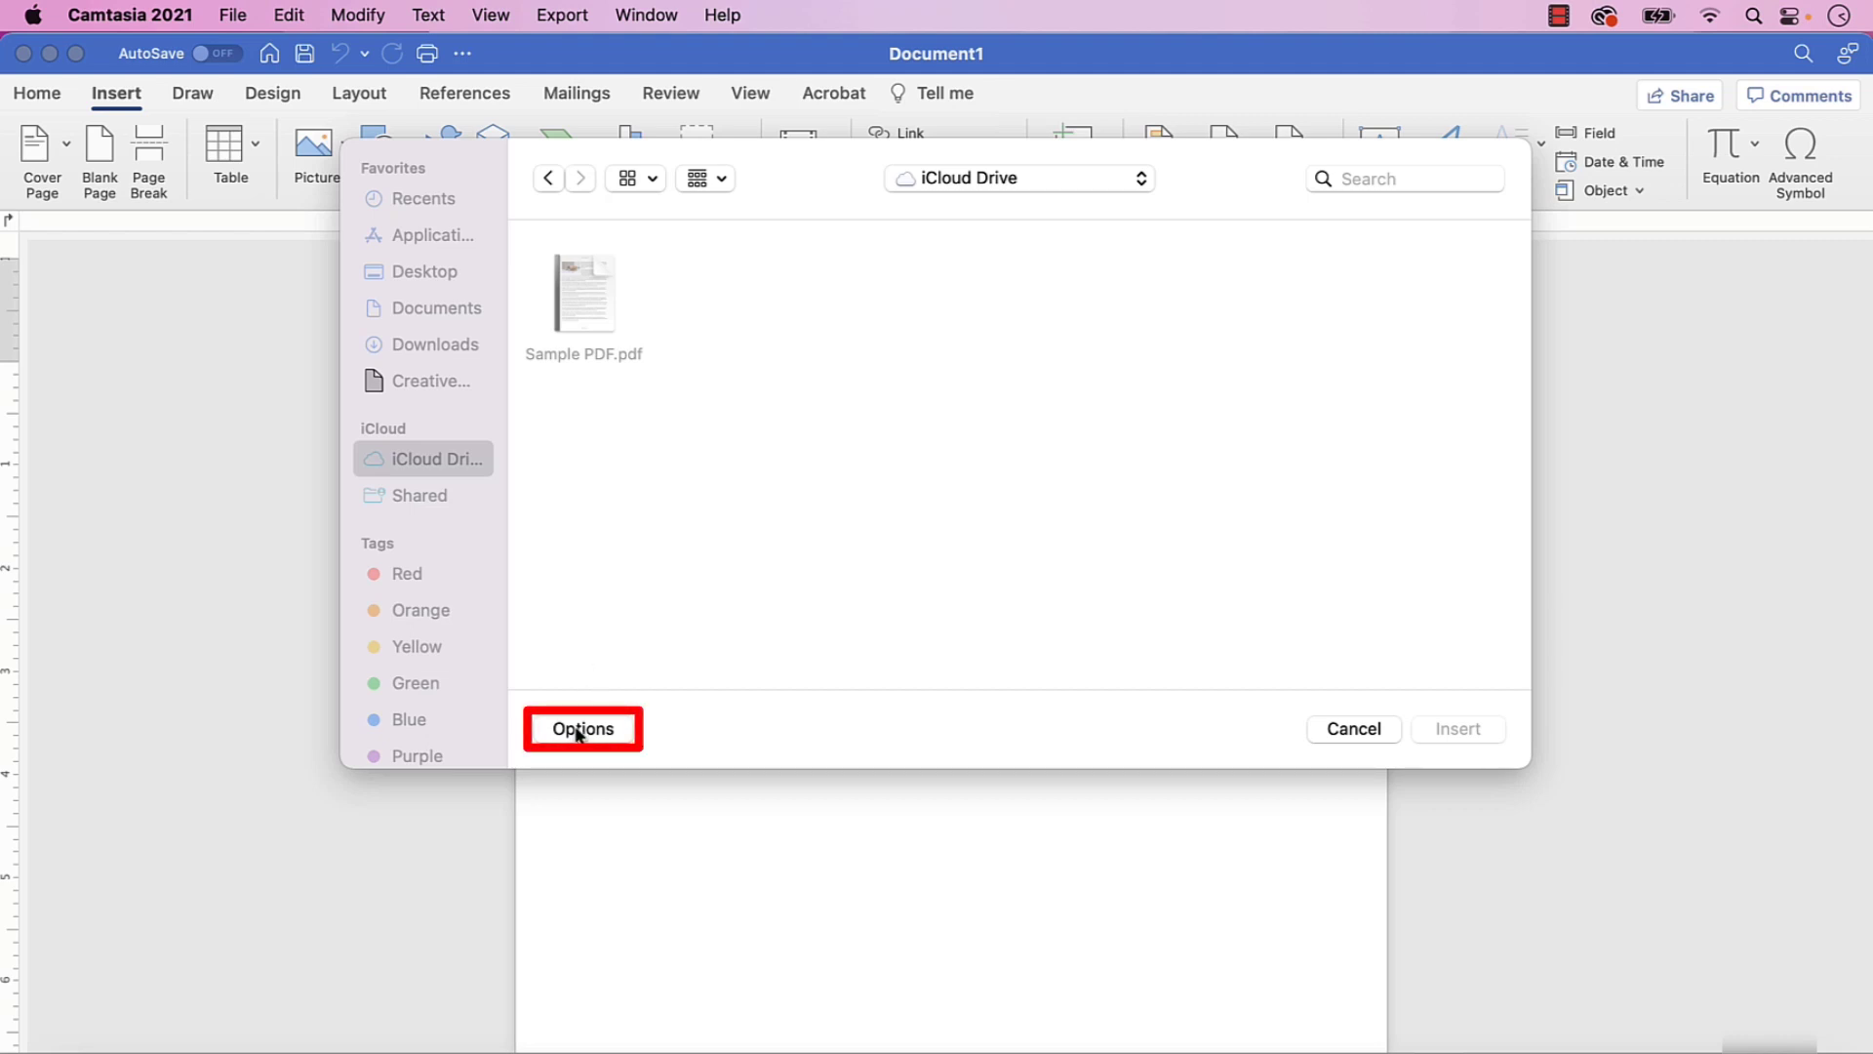
Step: Reveal the Mac dialog's Options and expand the Enable list showing All Readable Documents
left_click(582, 728)
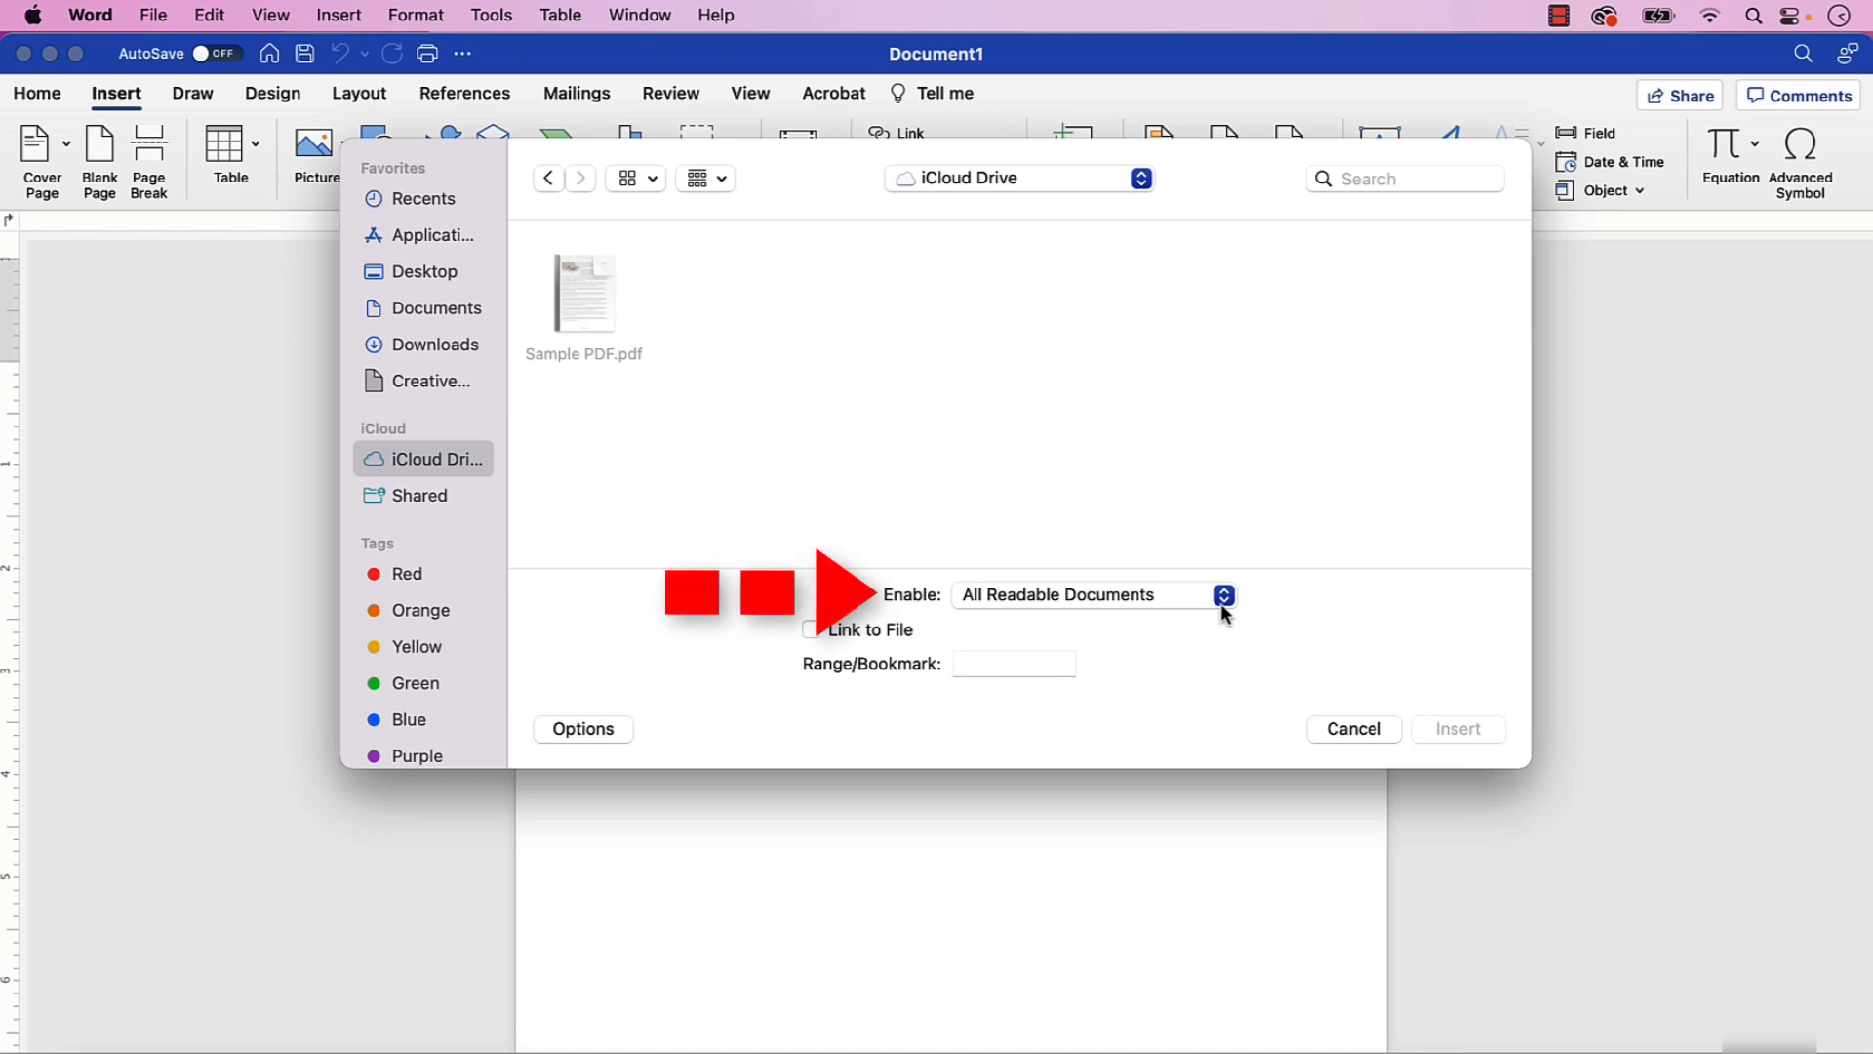
left_click(1221, 595)
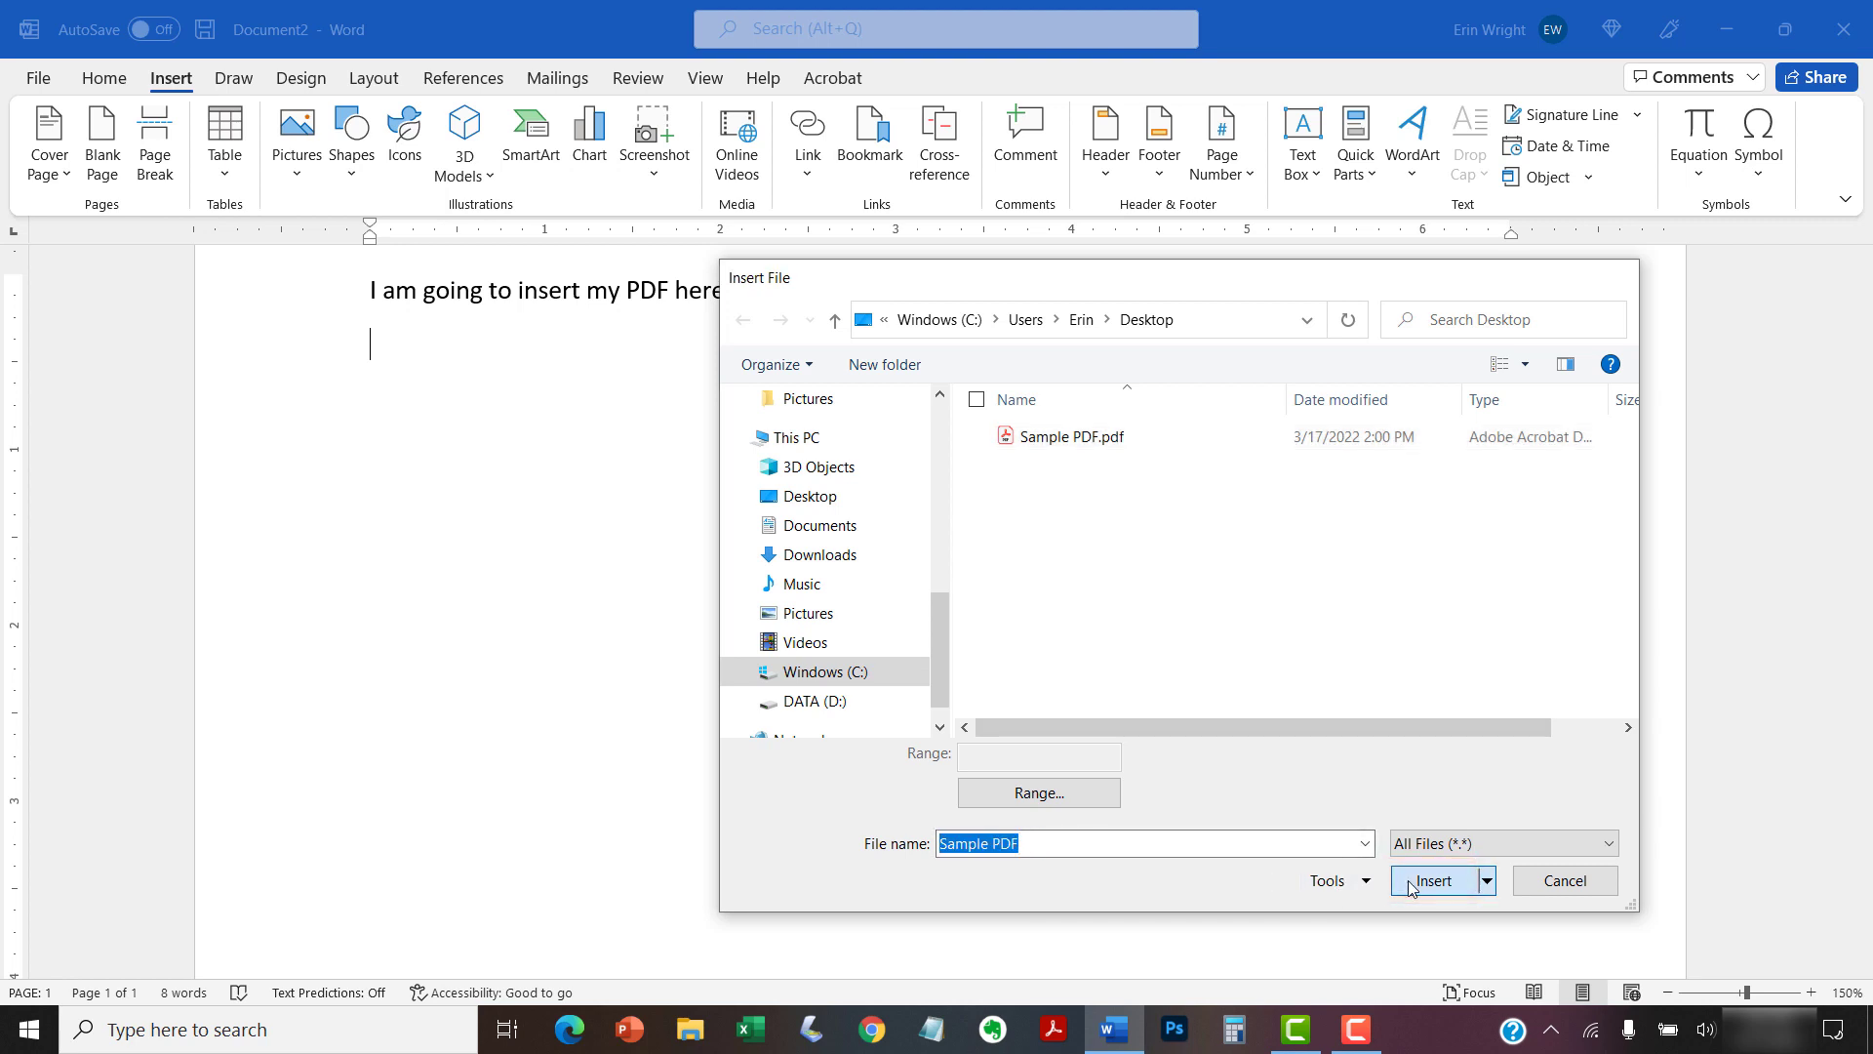
Step: Insert Sample PDF.pdf and confirm the conversion so its text and dog photo appear in the document
left_click(1434, 880)
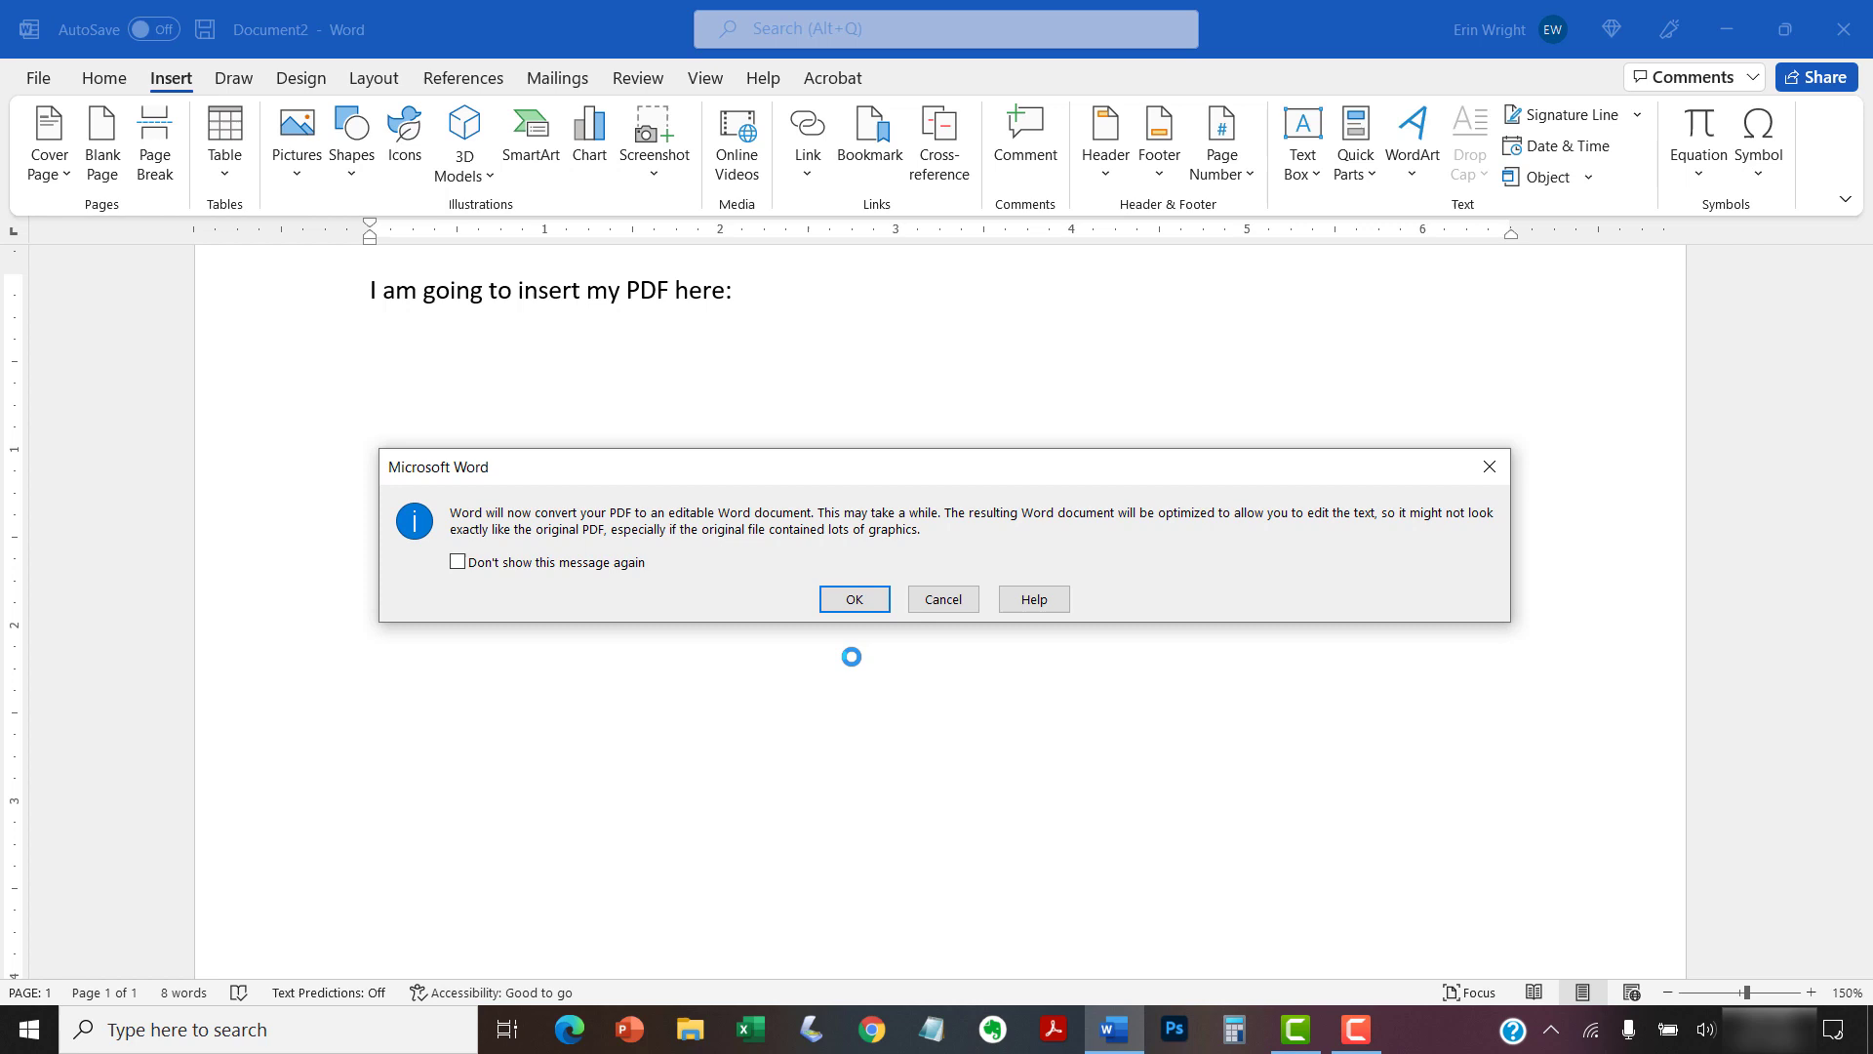
mouse_move(769, 618)
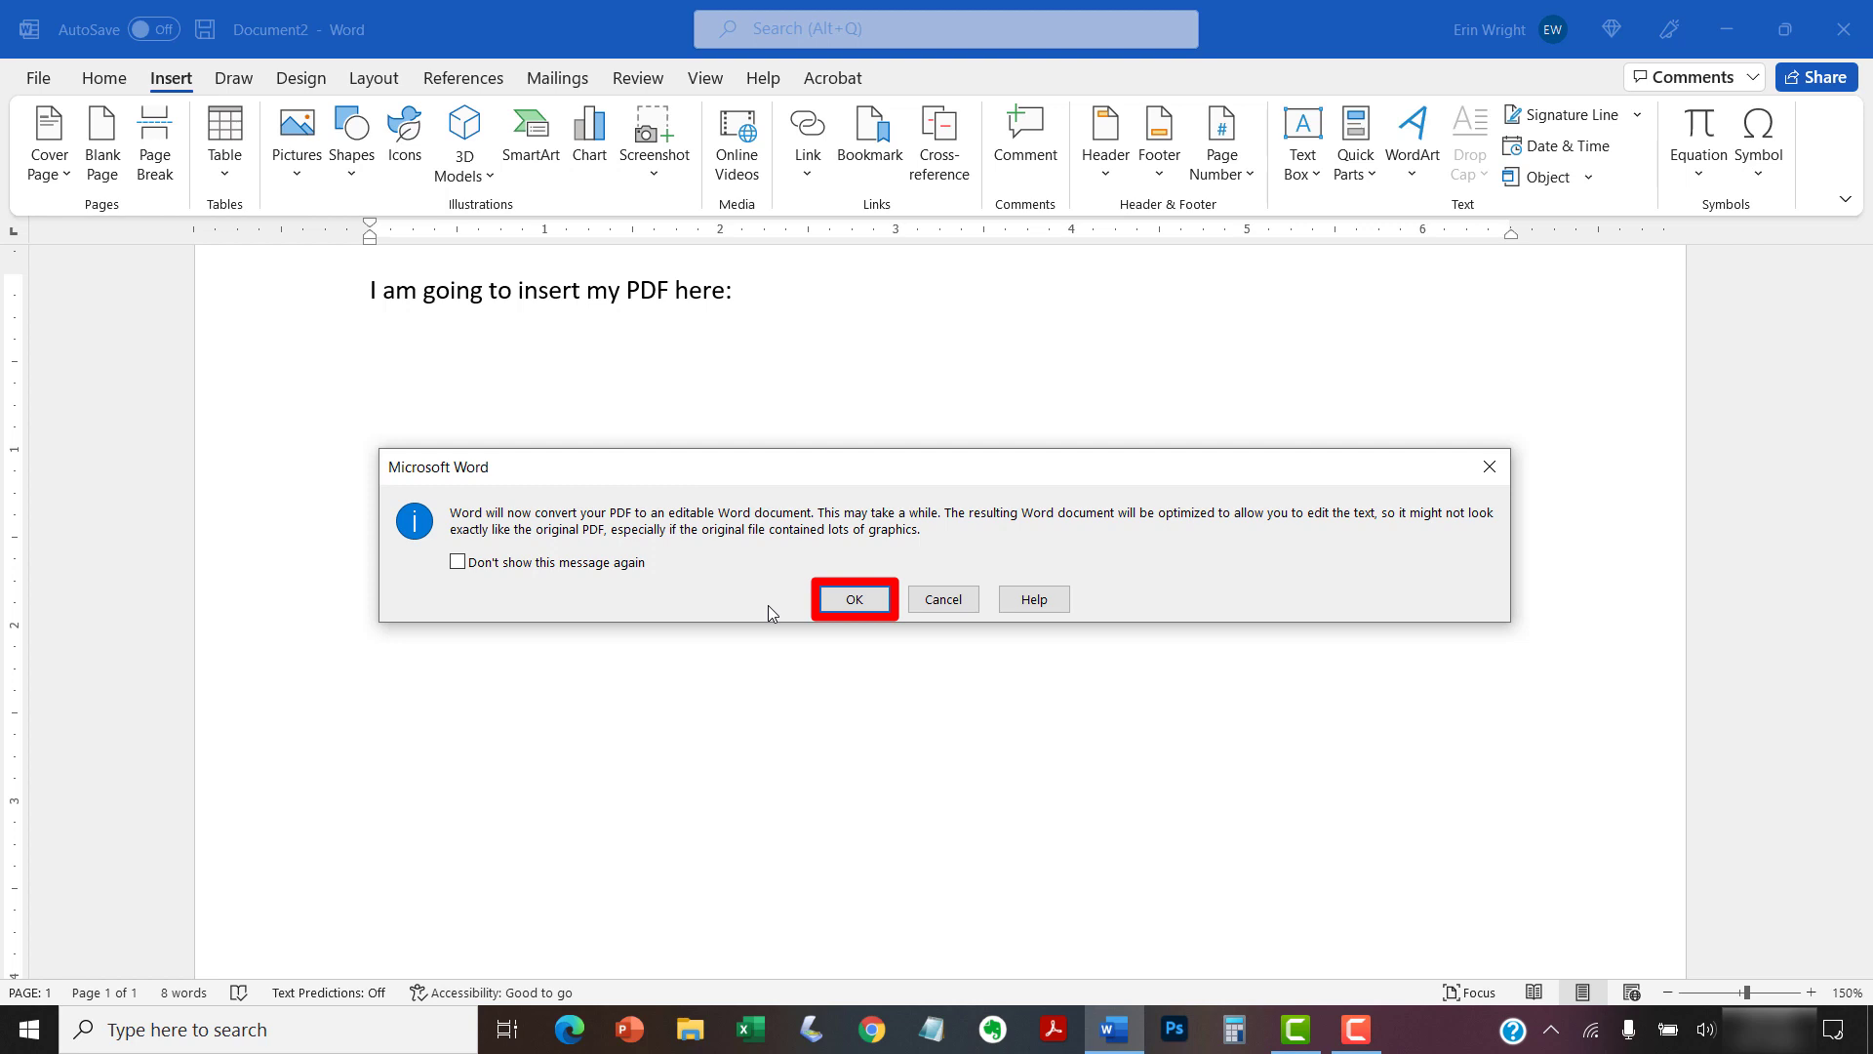
left_click(852, 599)
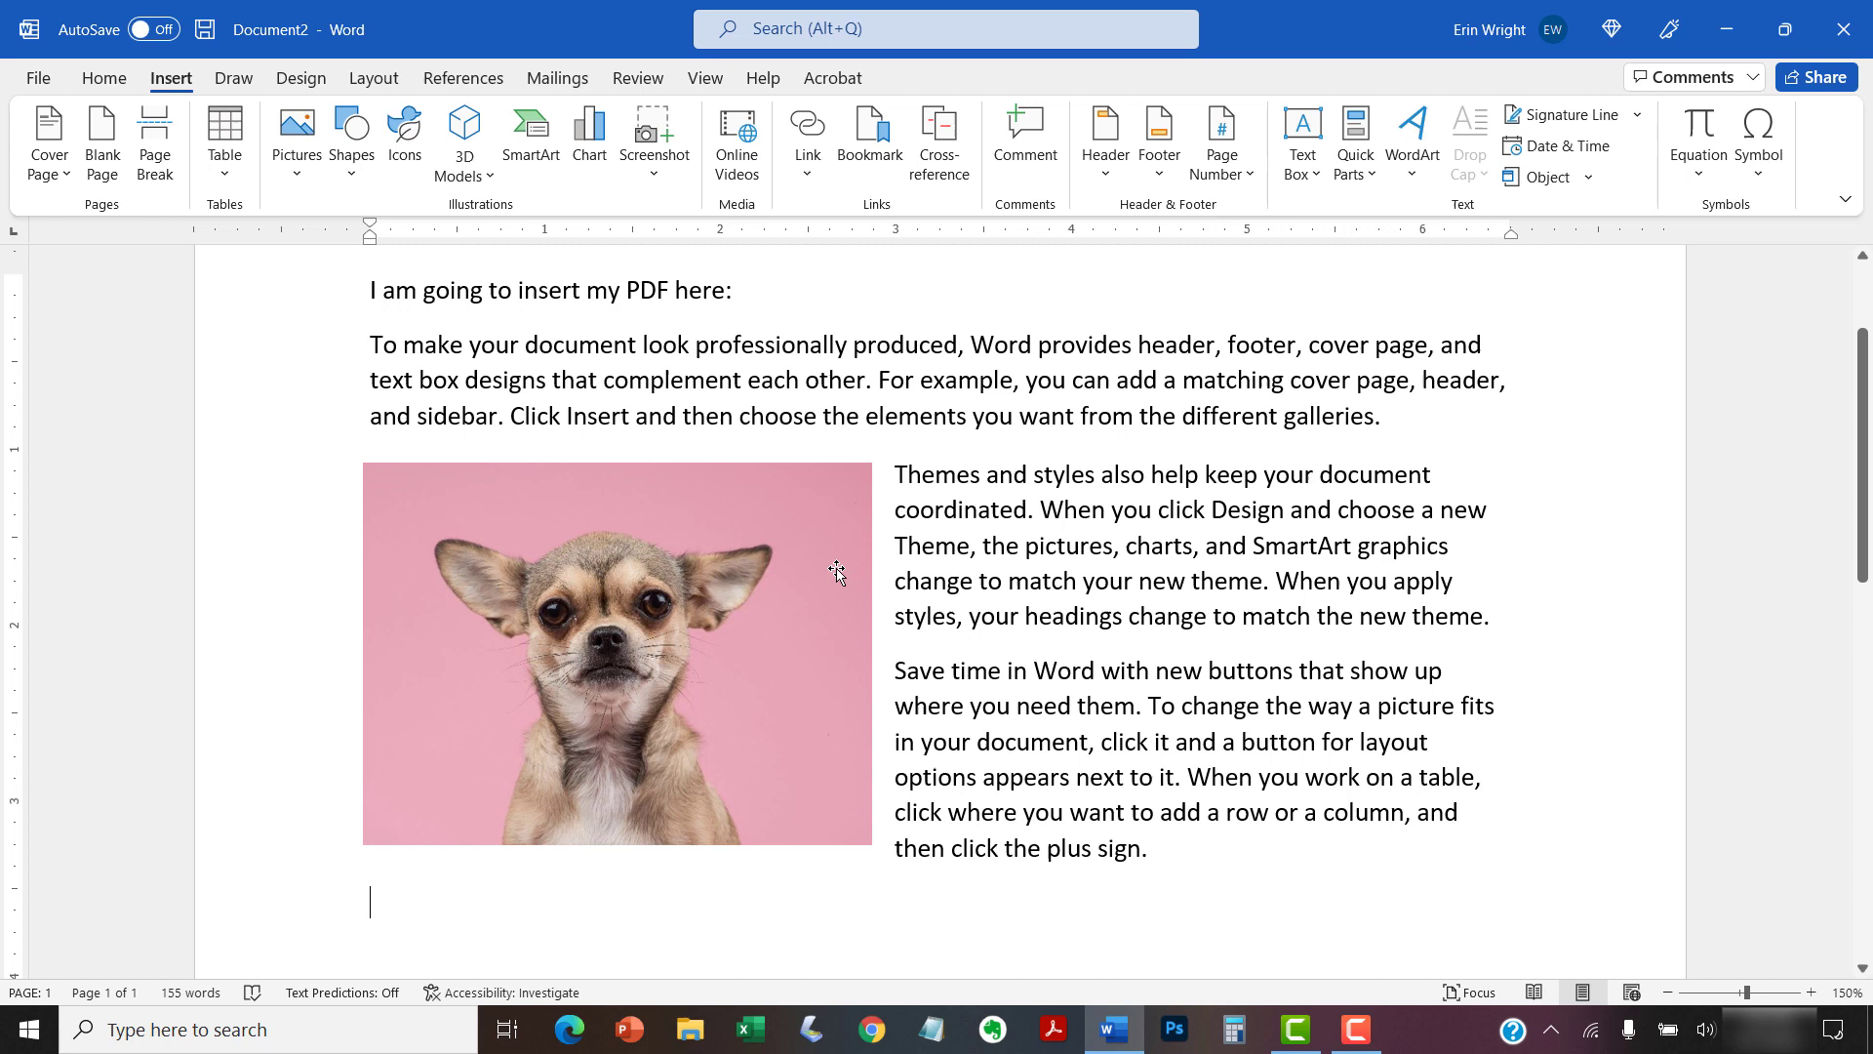
mouse_move(292, 375)
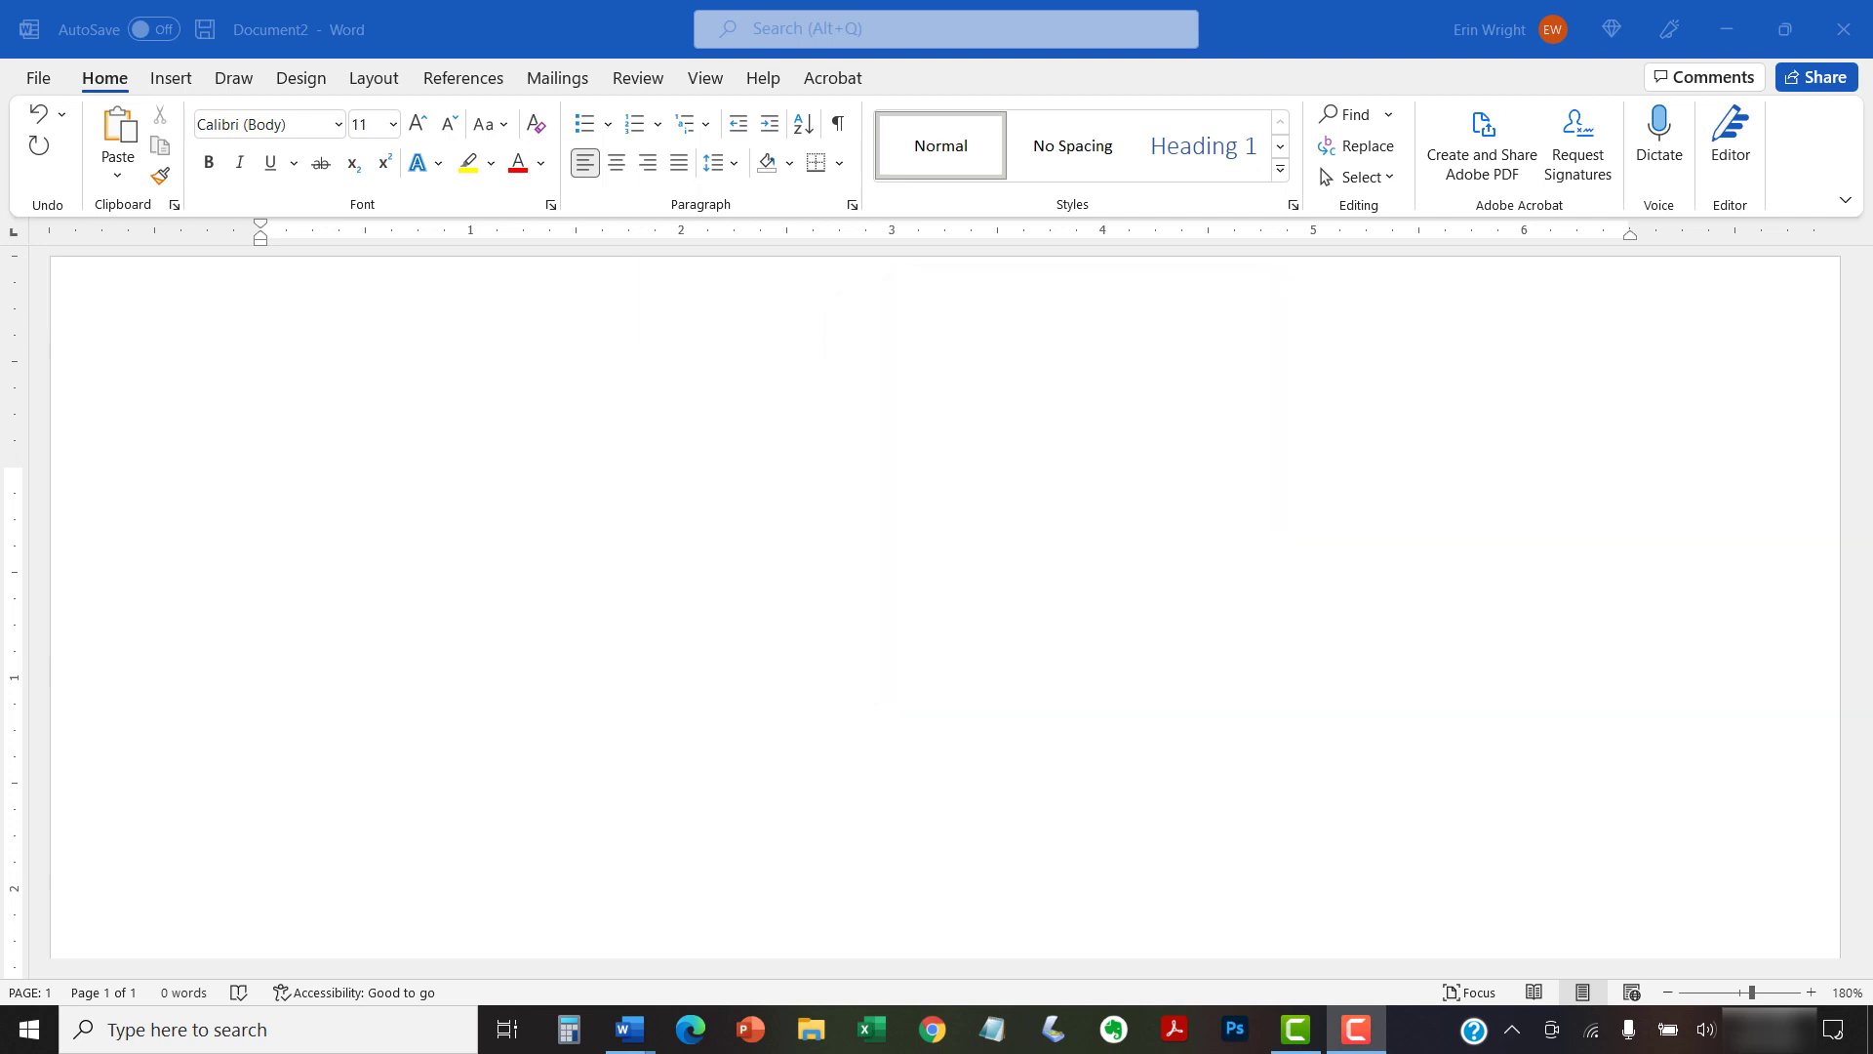
Step: Write 'erinwrightwriting.com' as the closing page's website address
type("erinw")
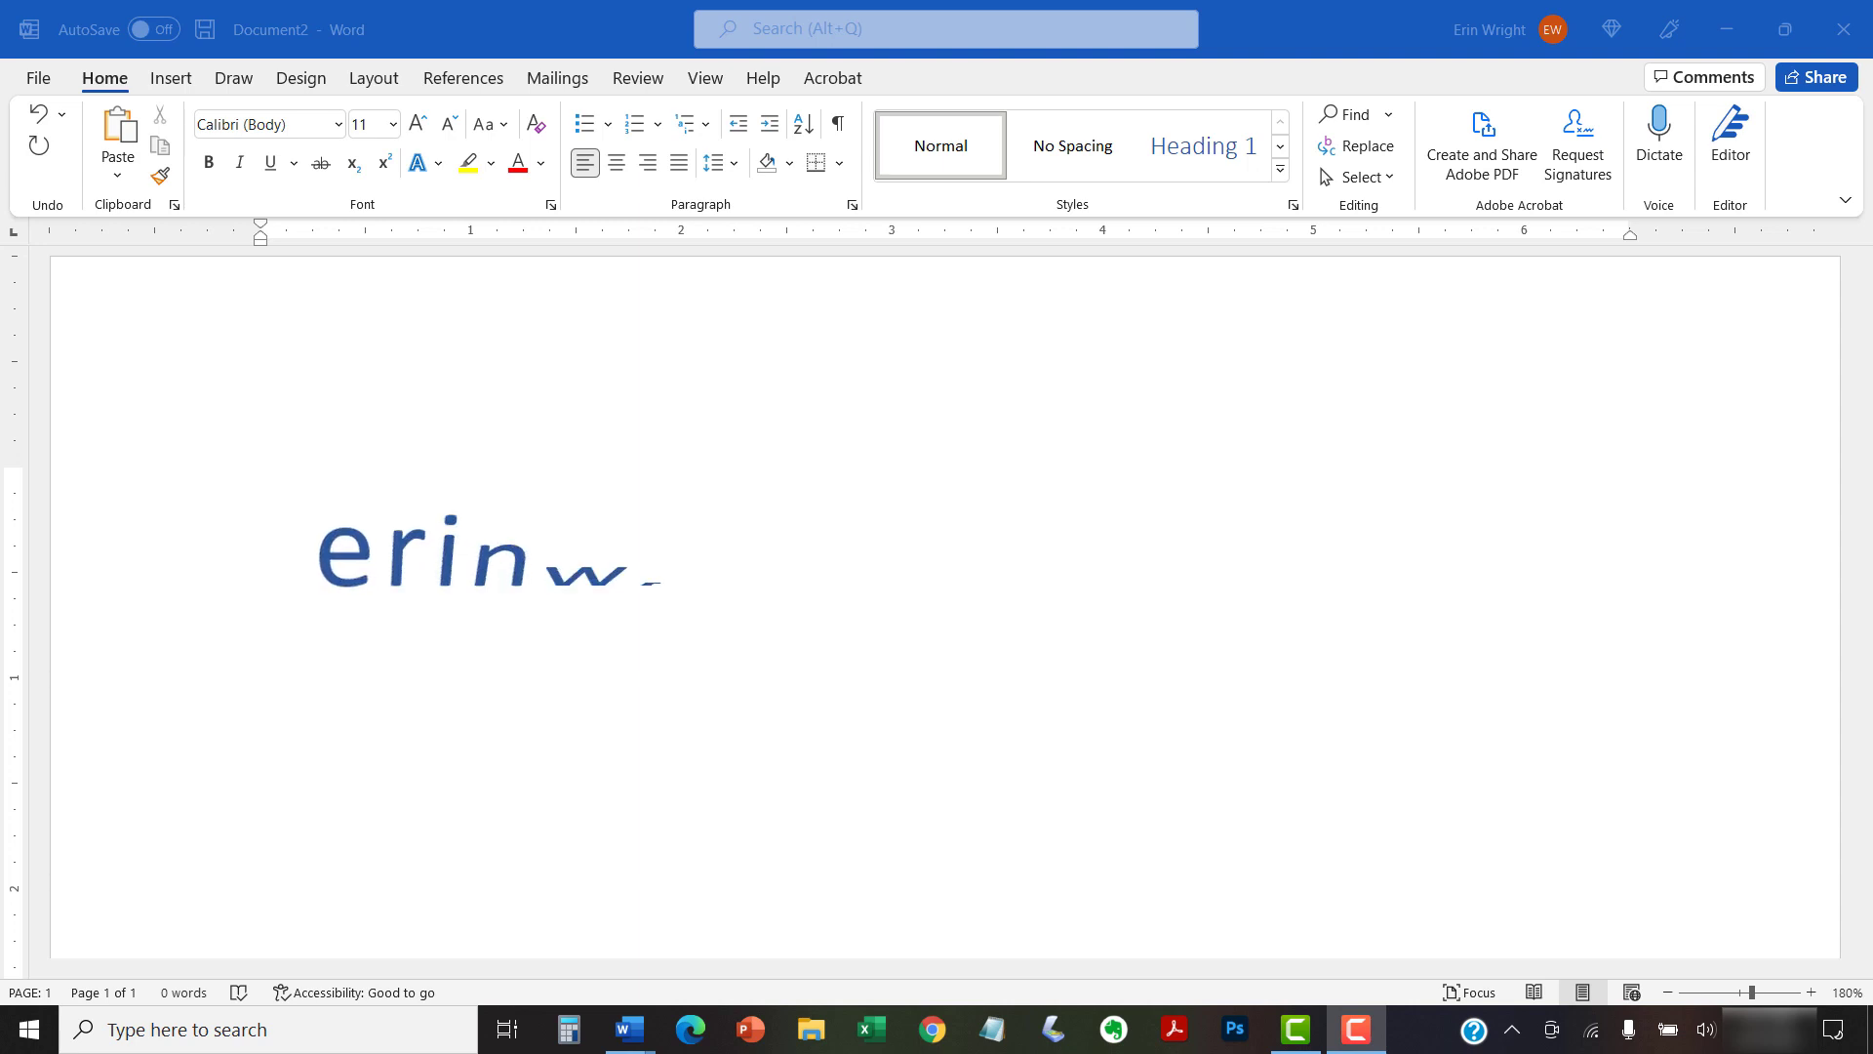
type("rightwriting.com")
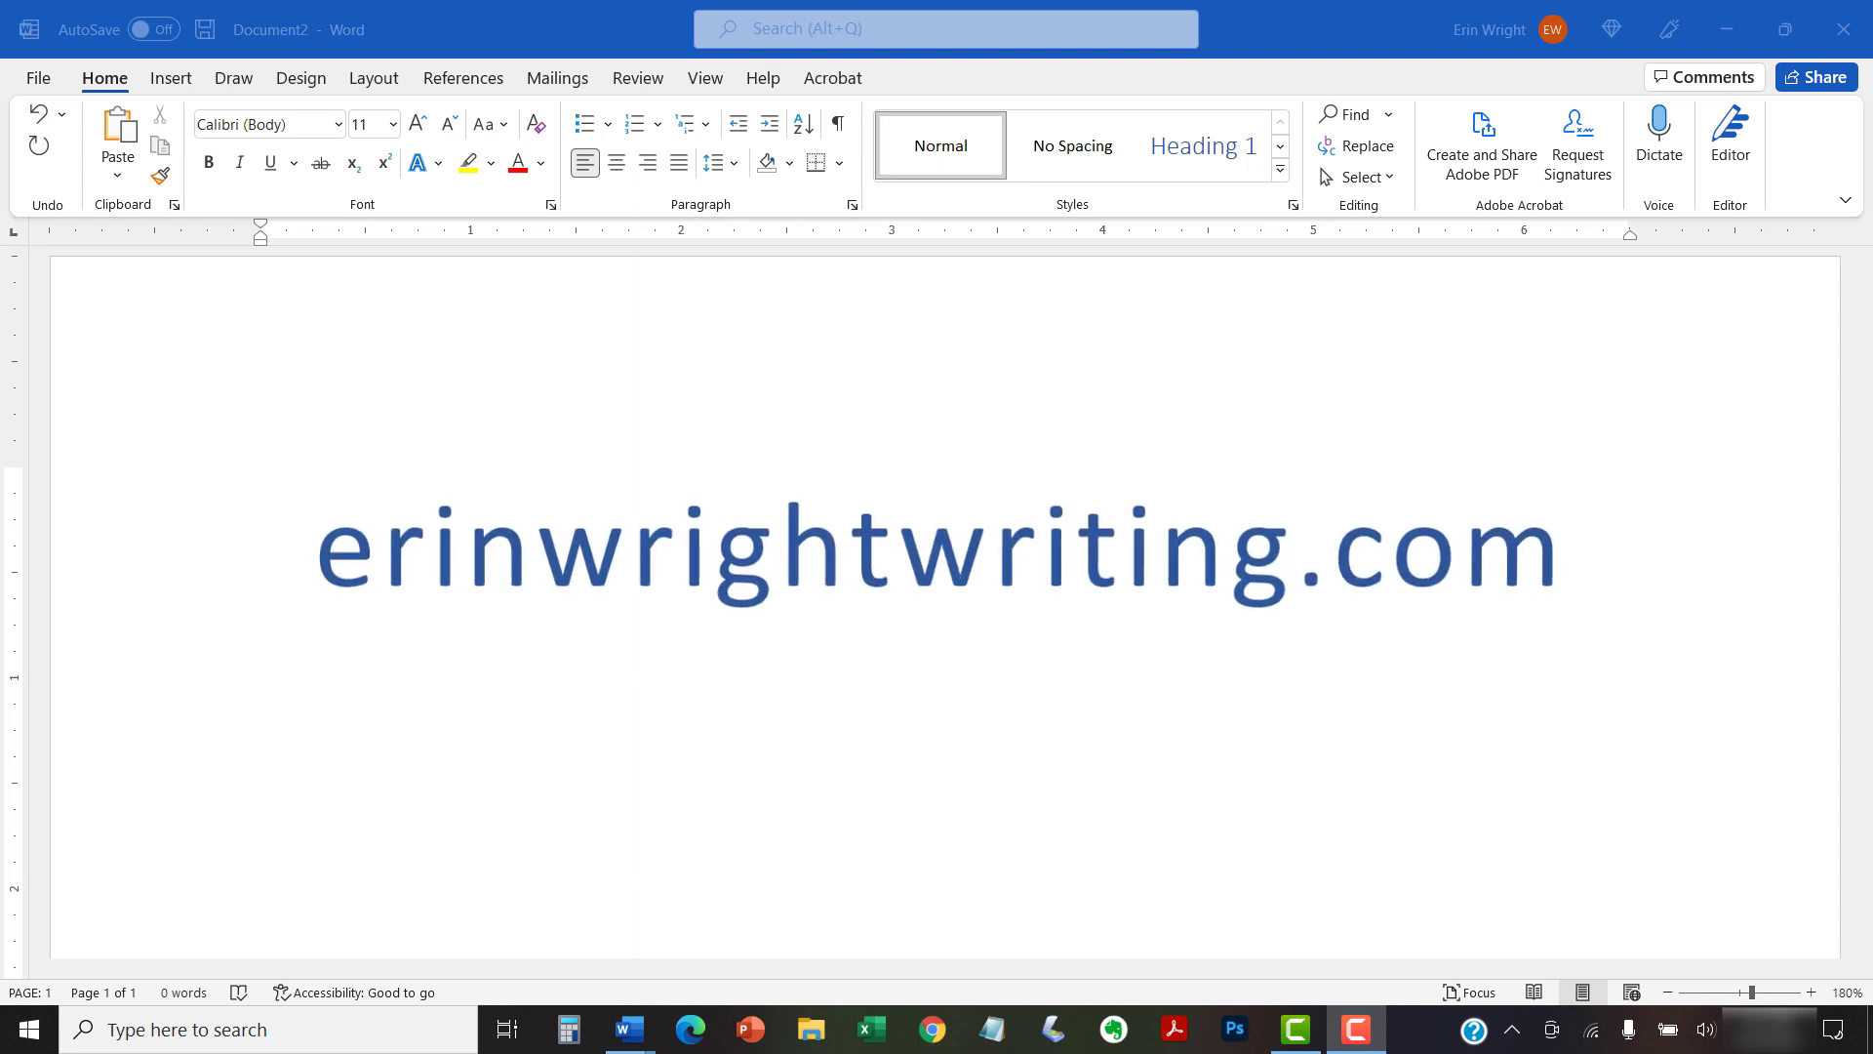